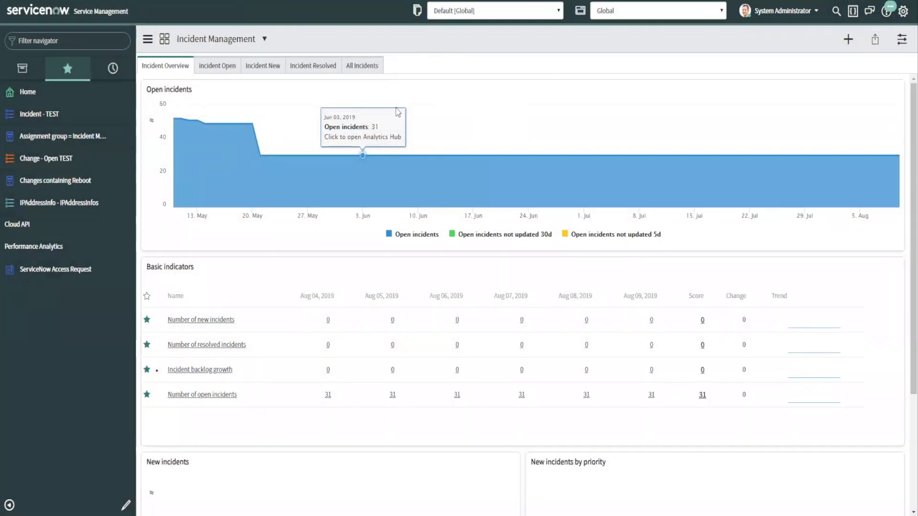
mouse_move(79, 276)
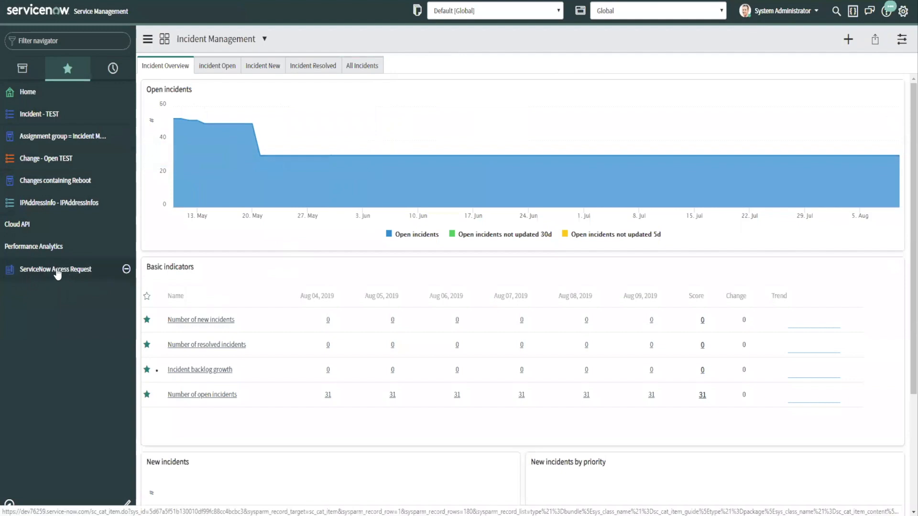
Open Access Request Var Set from the catalog item and inspect its six variables, including group_name
left_click(55, 270)
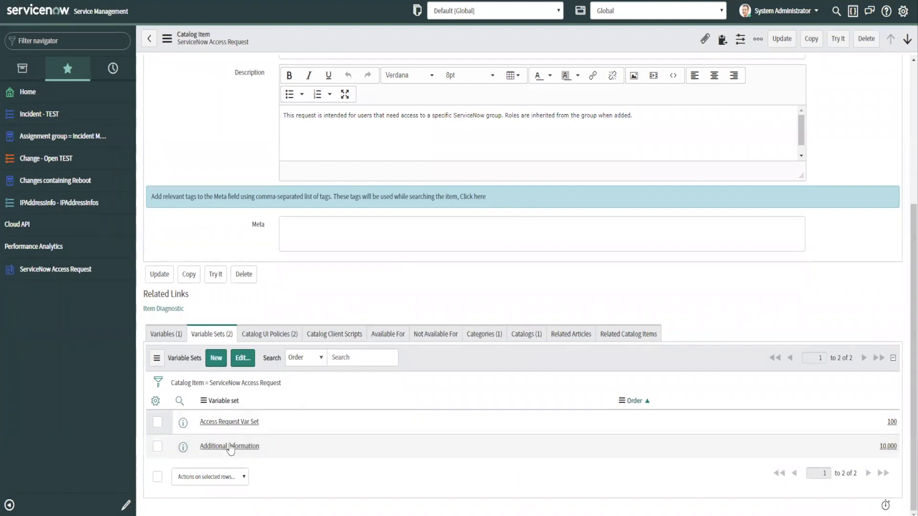
mouse_move(418, 428)
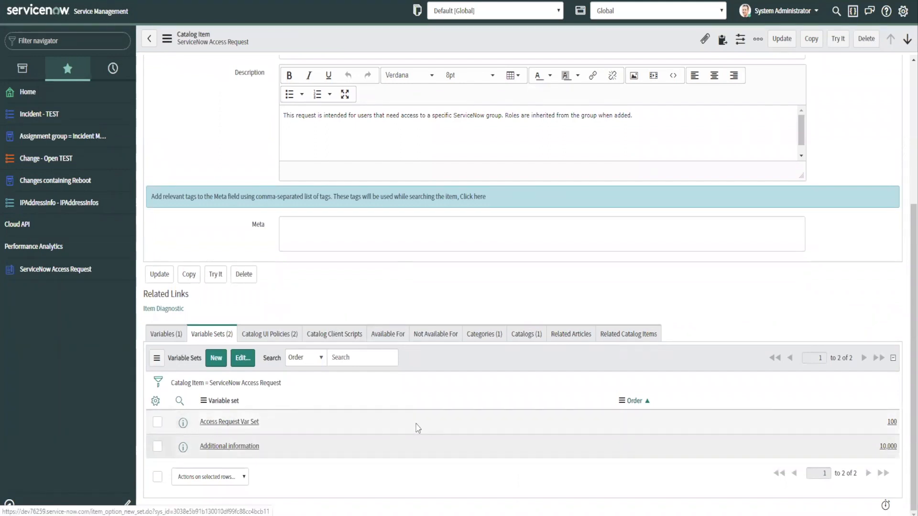
mouse_move(225, 428)
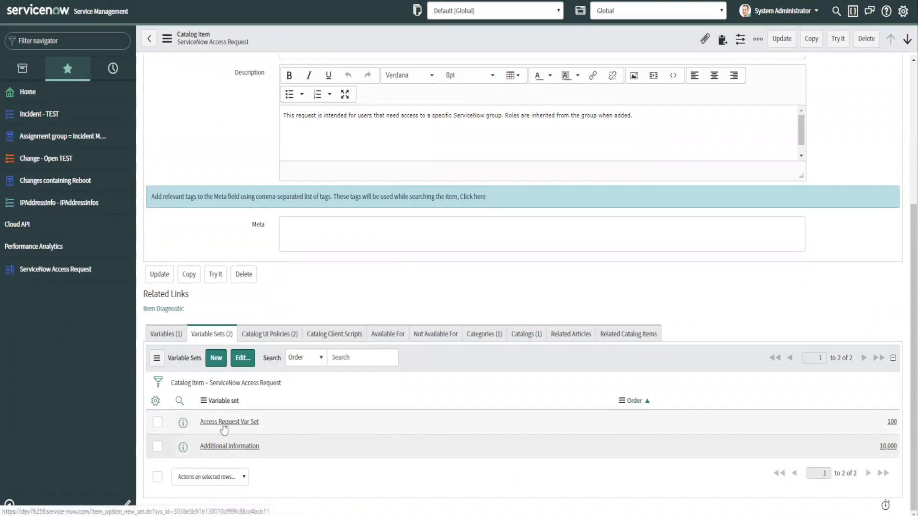
left_click(229, 421)
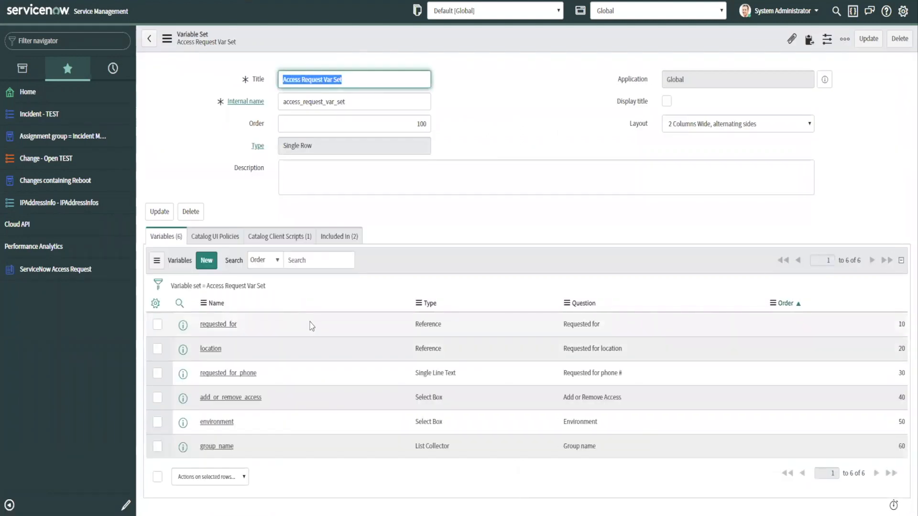
mouse_move(379, 372)
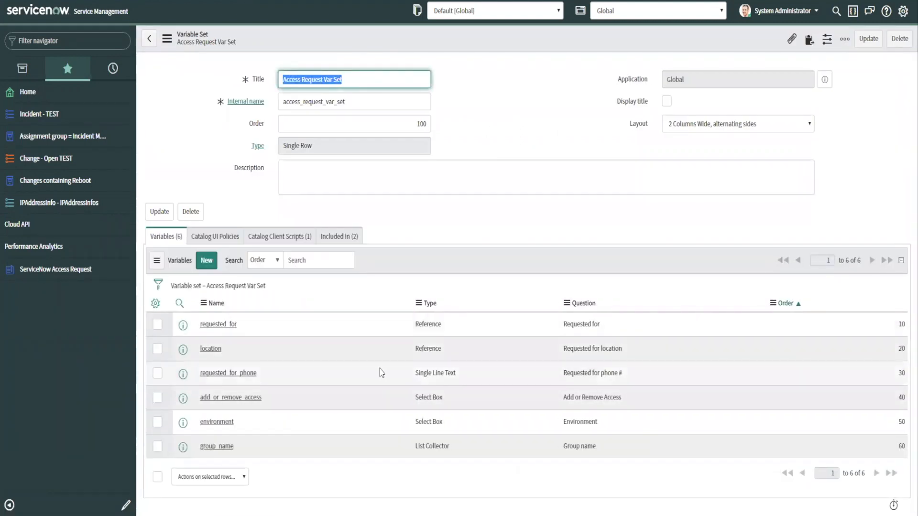
mouse_move(456, 320)
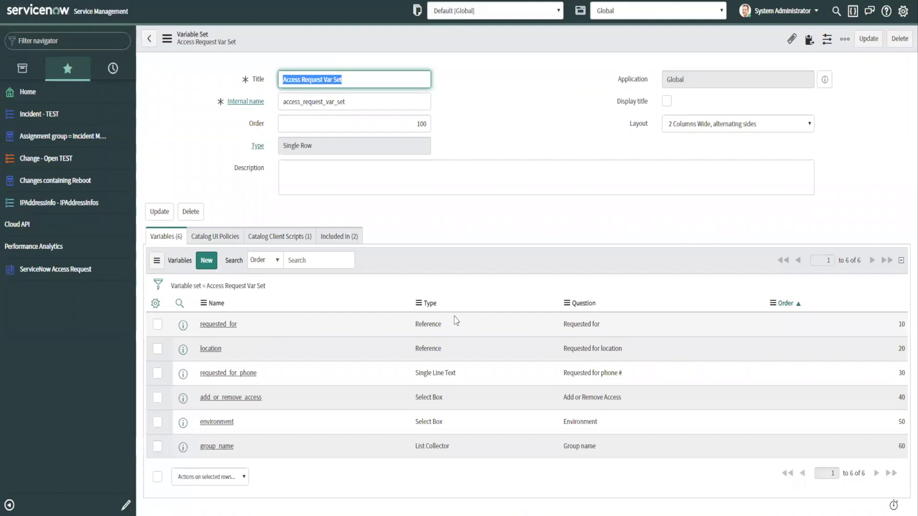
double_click(592, 349)
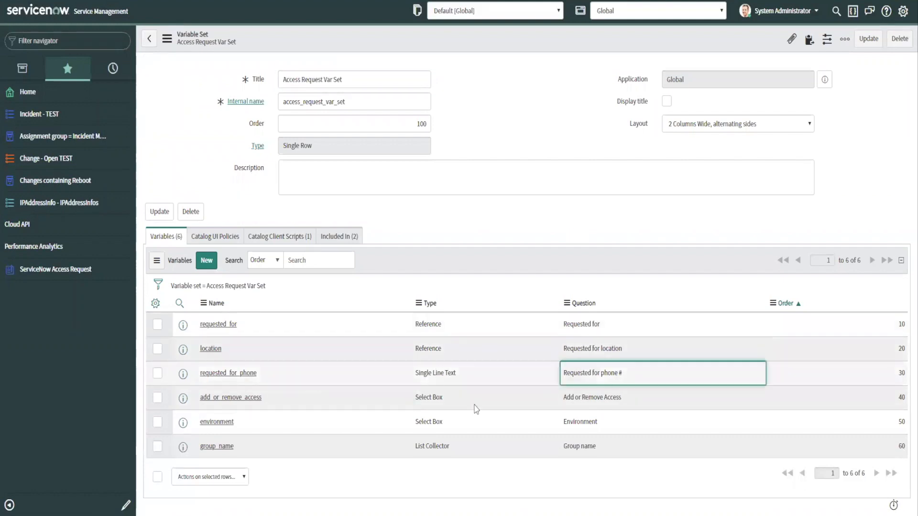
left_click(661, 397)
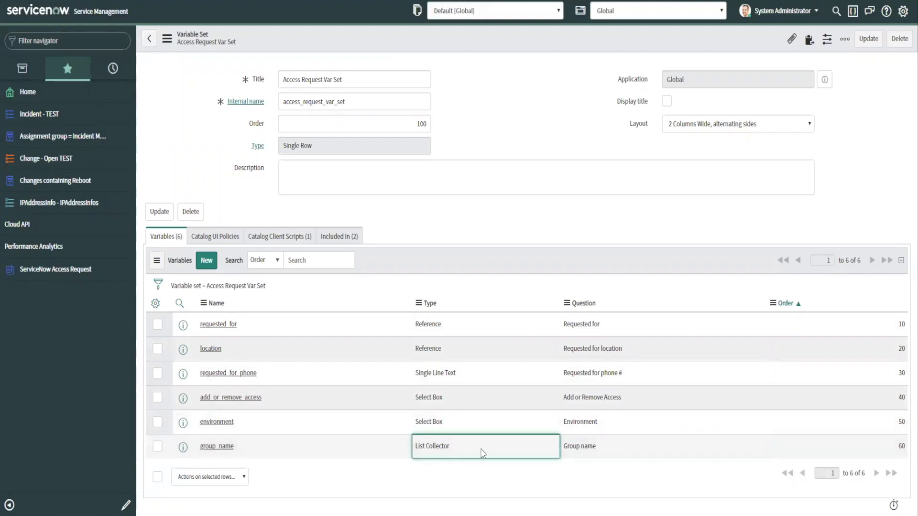
double_click(432, 446)
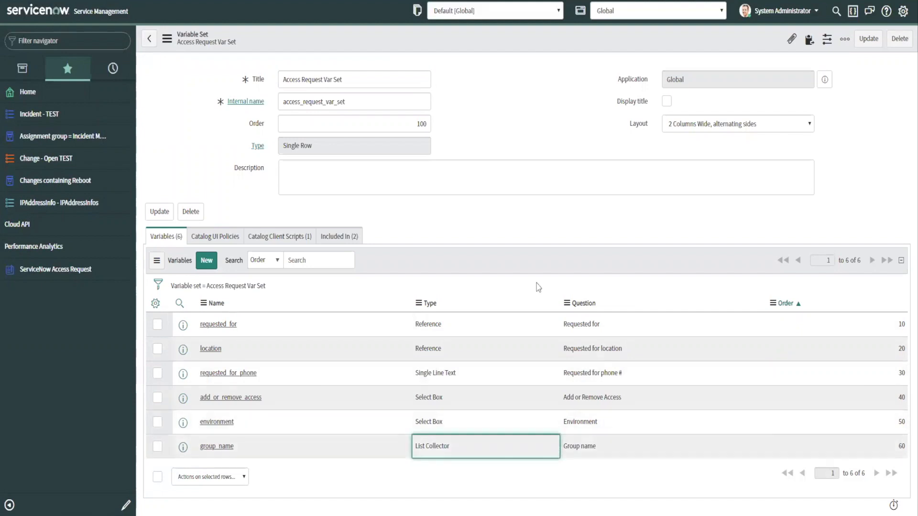
mouse_move(496, 347)
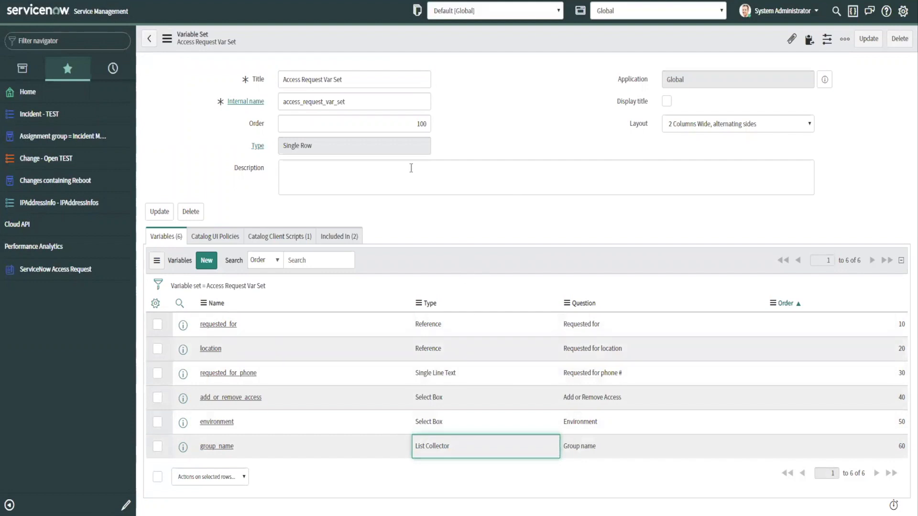
mouse_move(83, 287)
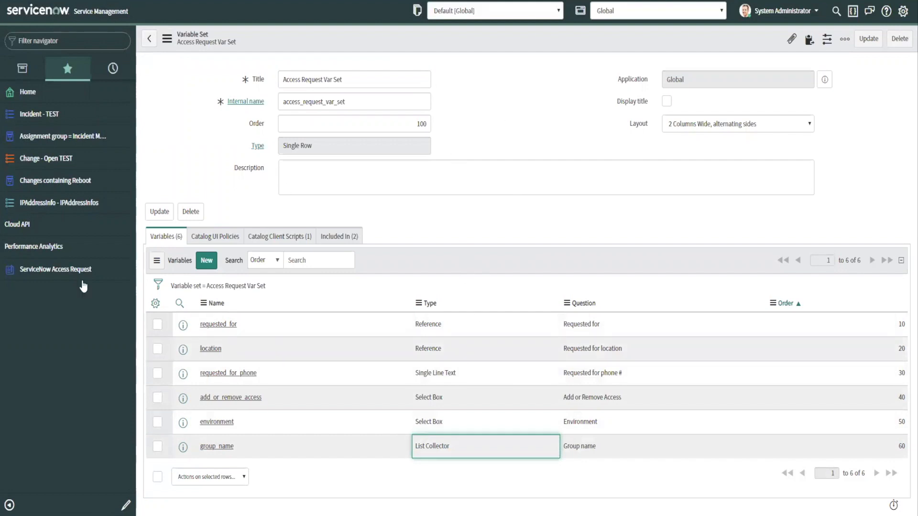
Preview the ServiceNow Access Request catalog item as a Try It order form
left_click(56, 269)
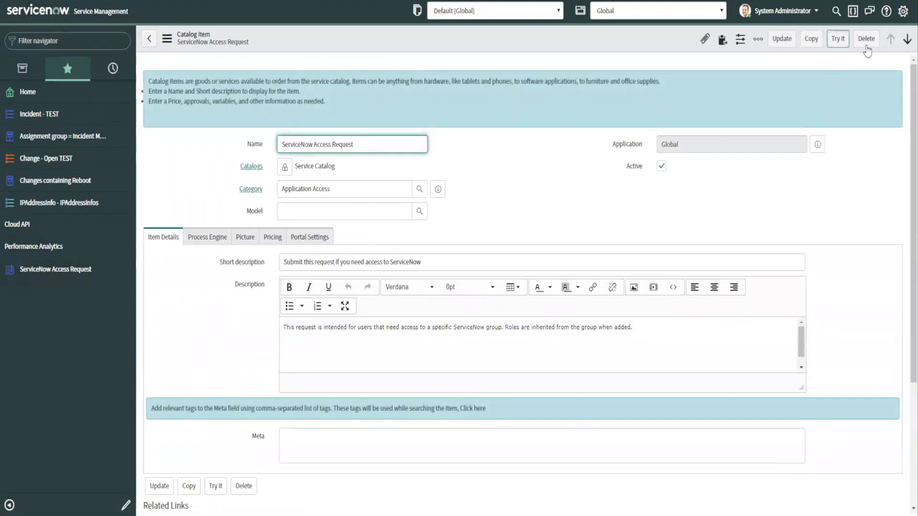
left_click(837, 38)
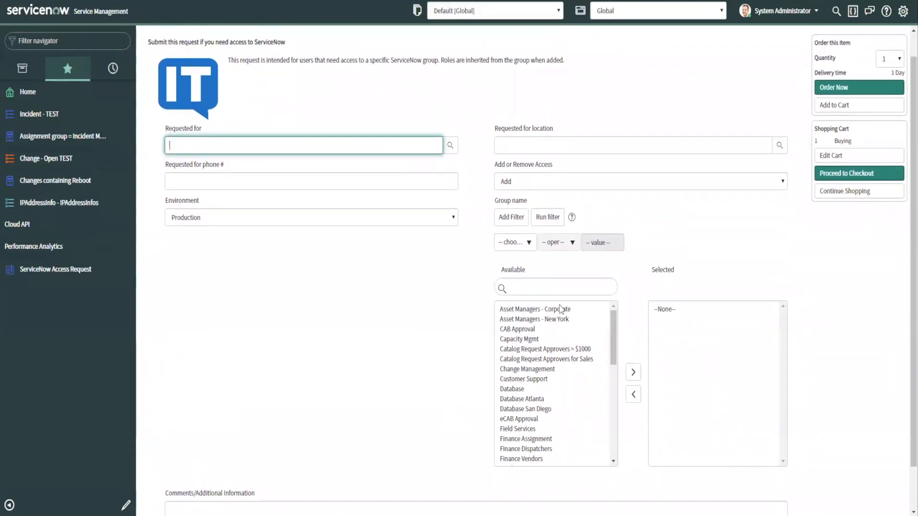
mouse_move(609, 317)
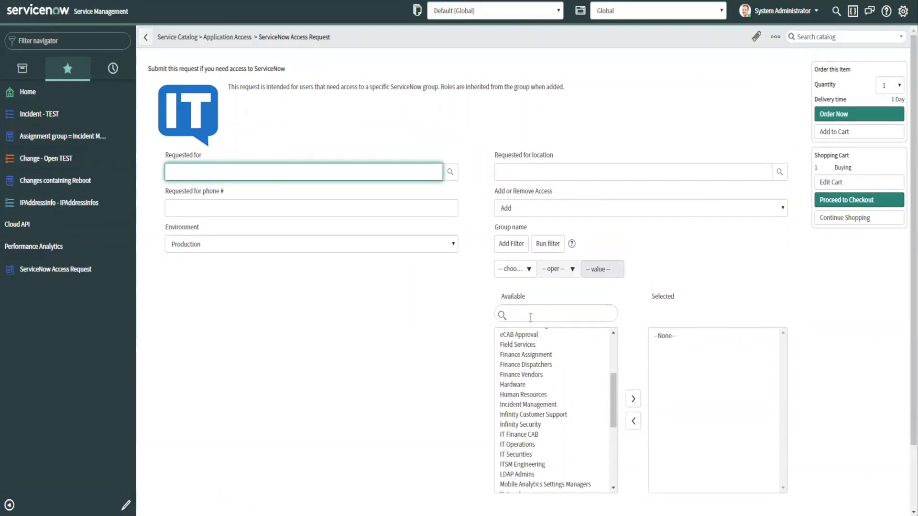
mouse_move(524, 320)
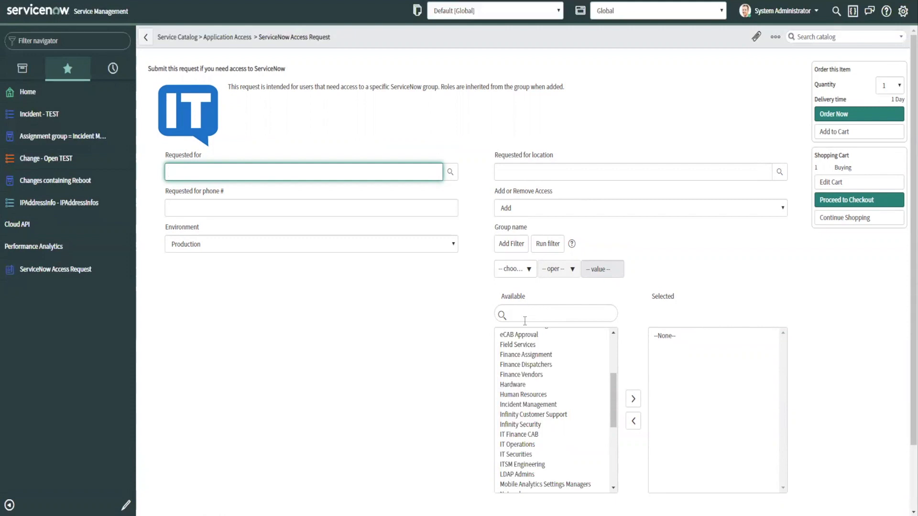
mouse_move(364, 340)
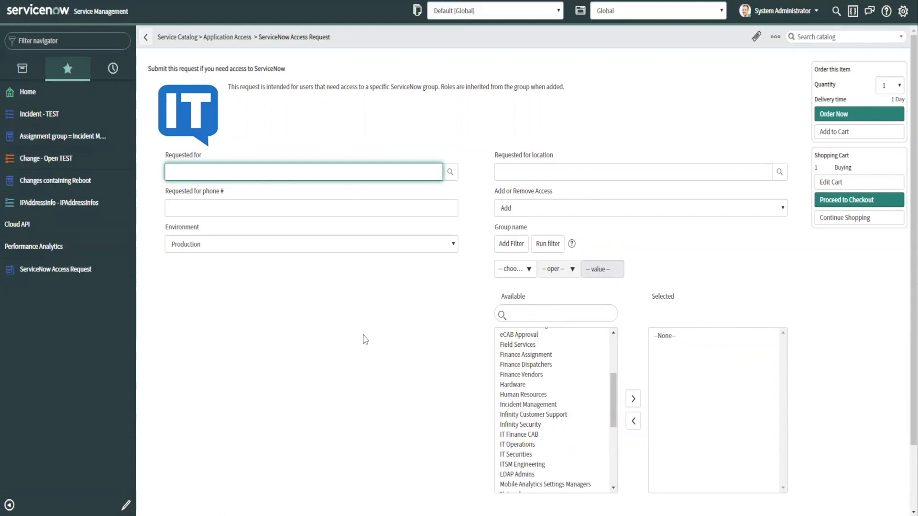
mouse_move(404, 333)
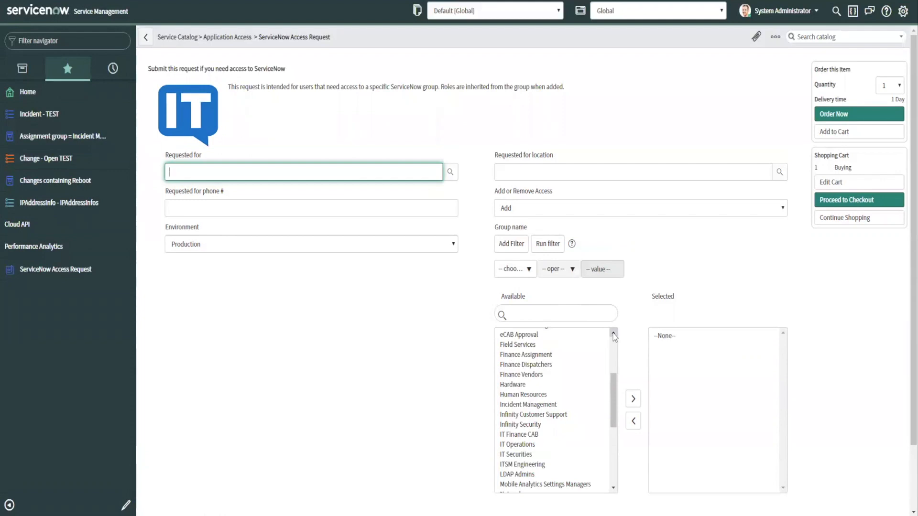
mouse_move(525, 310)
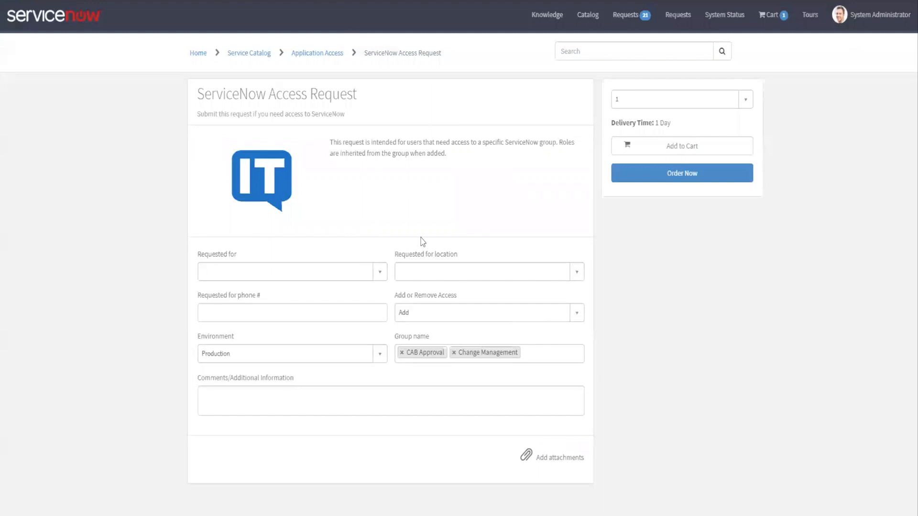
mouse_move(370, 307)
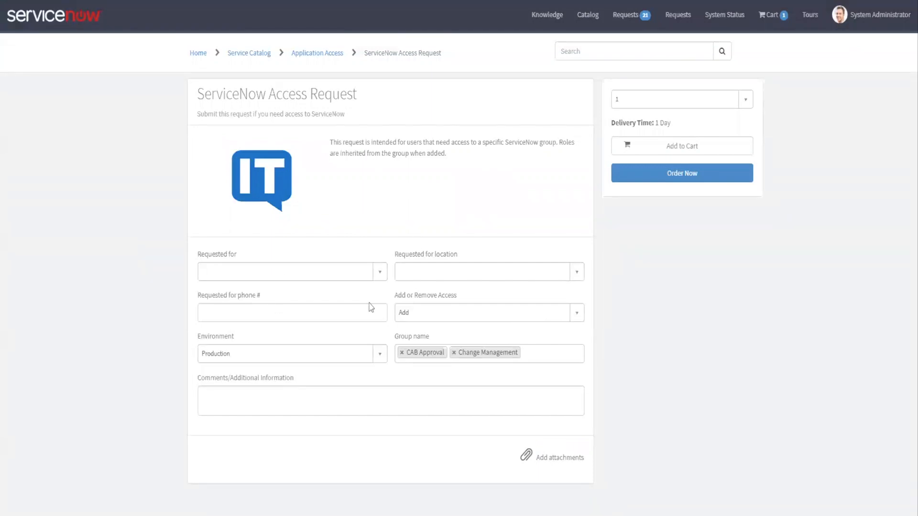
Add Asset Managers - Corporate and Catalog Request Approvers for Sales under Group name
left_click(489, 352)
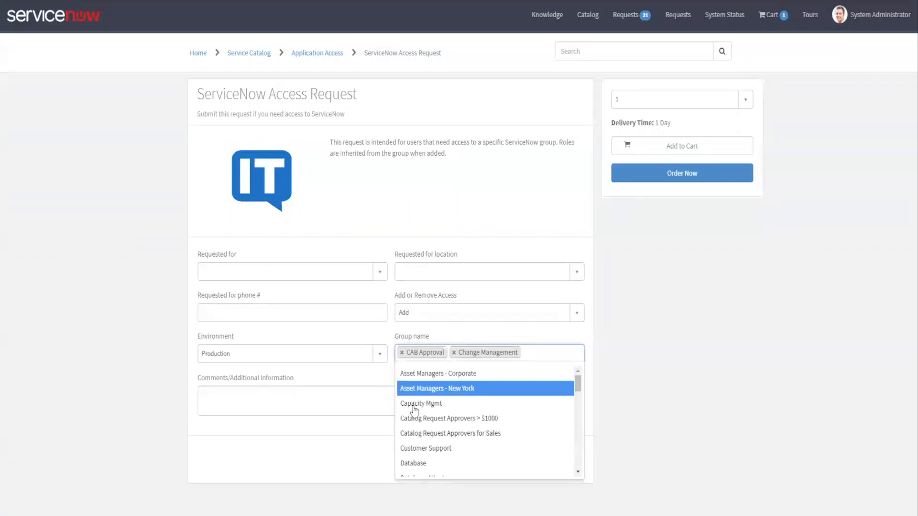
left_click(438, 373)
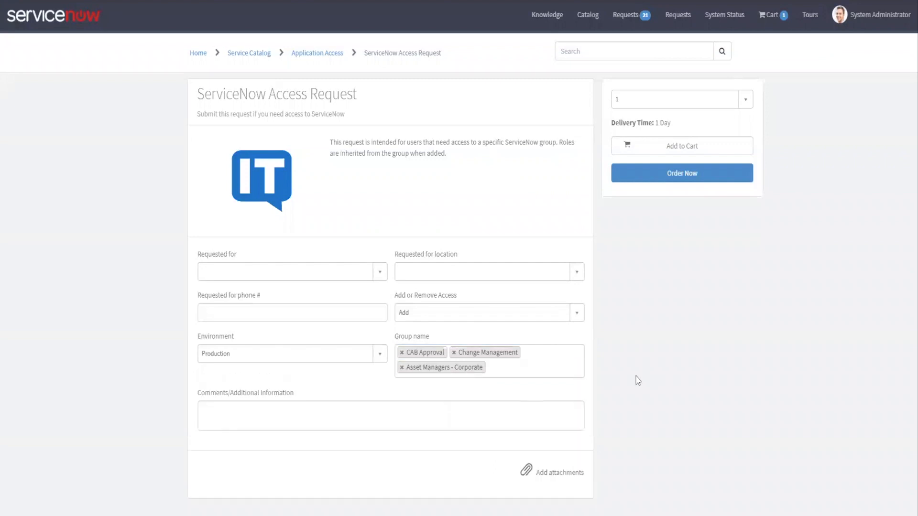
left_click(487, 367)
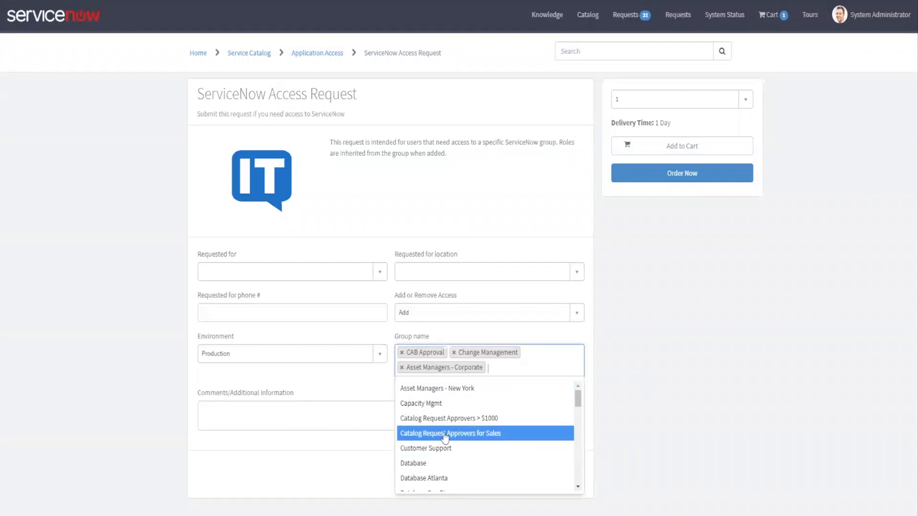
left_click(449, 433)
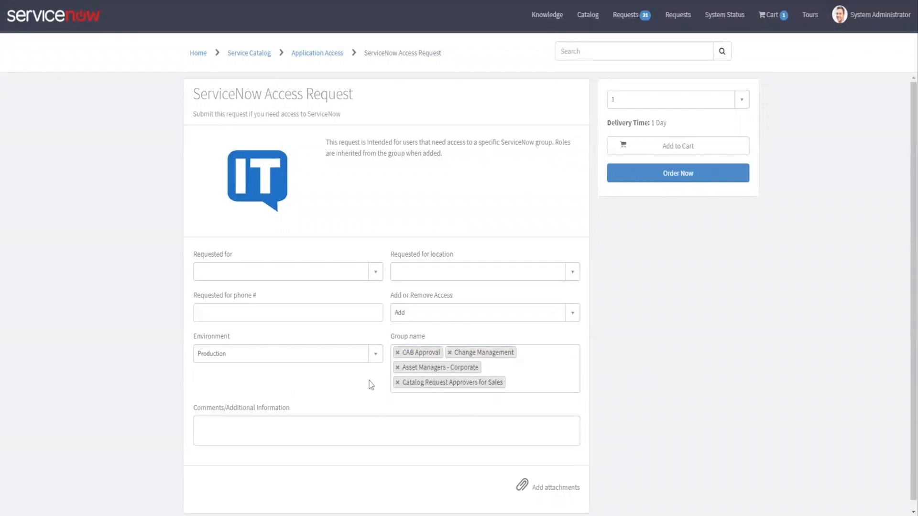
mouse_move(491, 342)
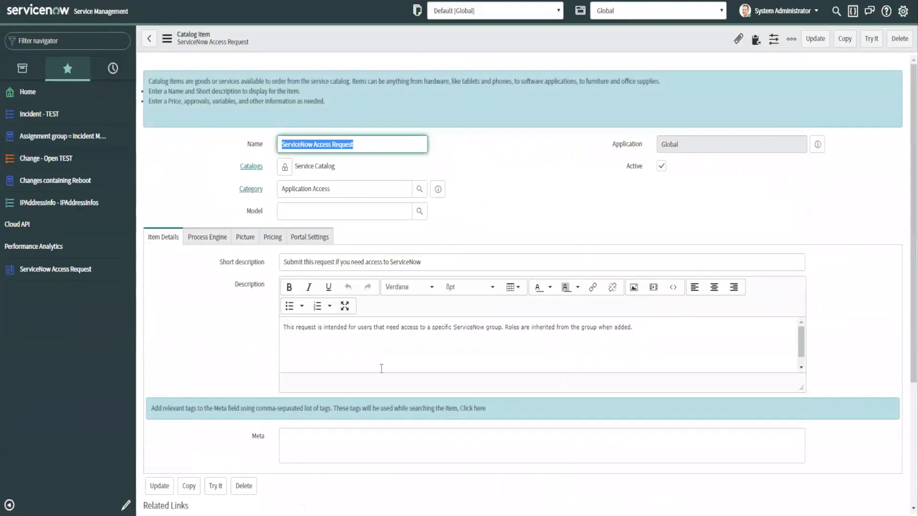
Open the group_name list collector variable from Access Request Var Set
scroll("down", 3)
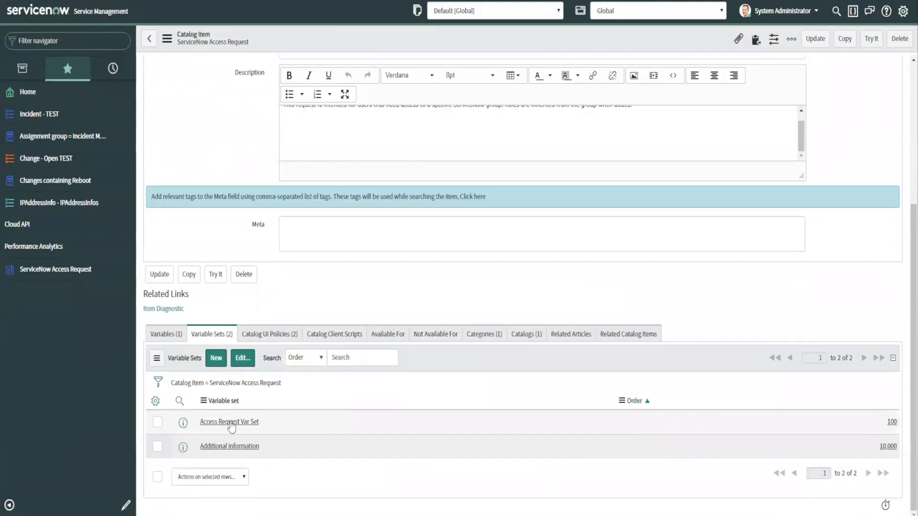
left_click(229, 422)
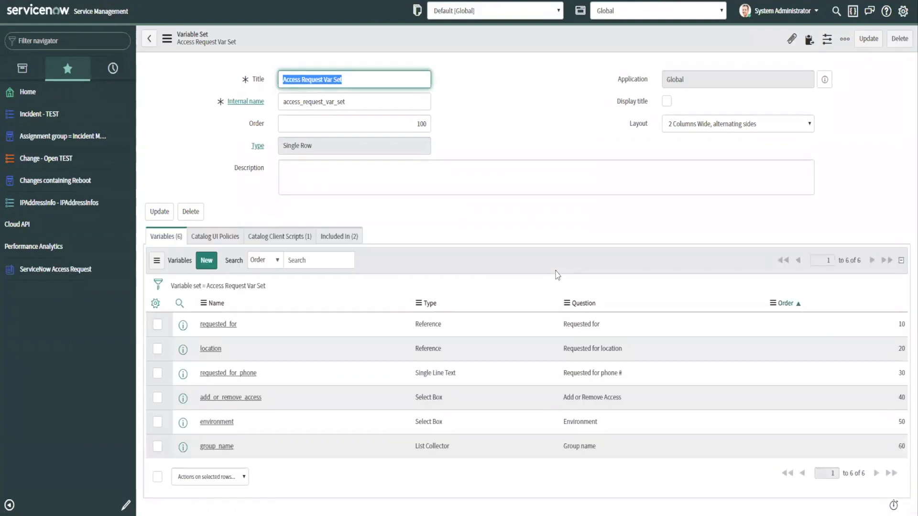
mouse_move(224, 421)
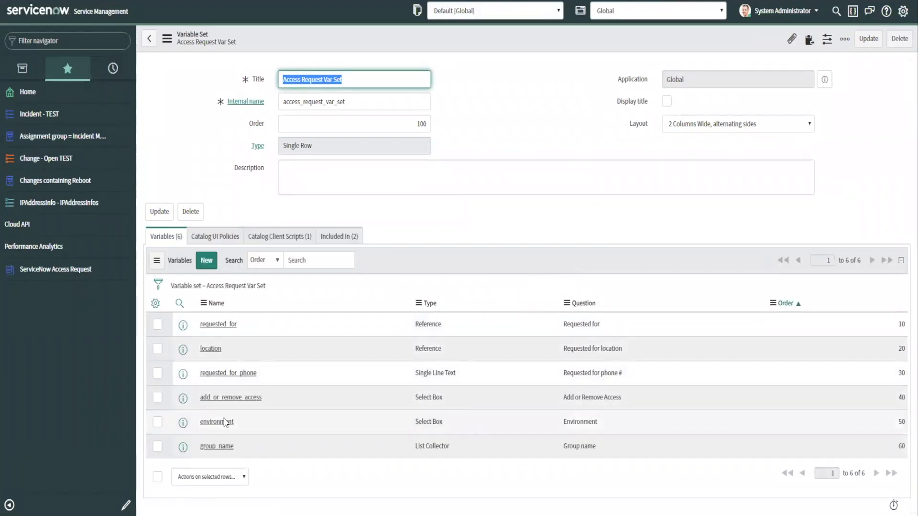
left_click(216, 447)
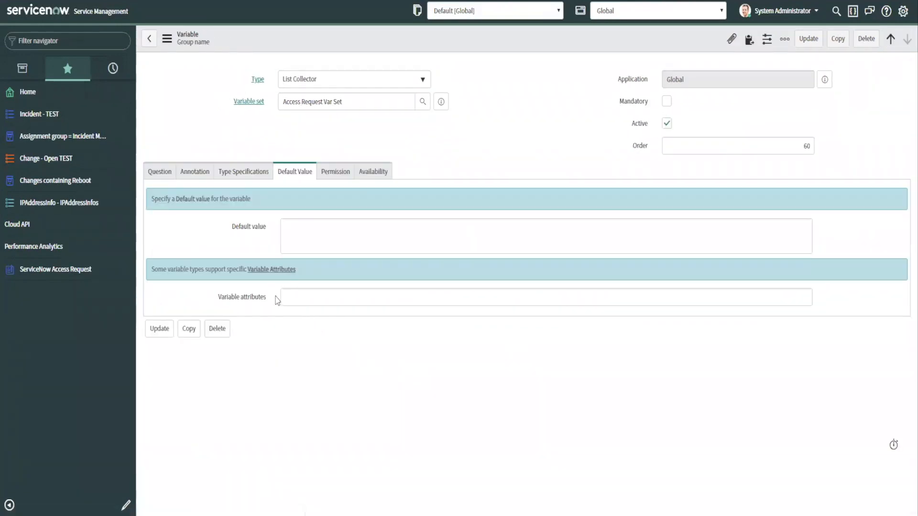
mouse_move(319, 191)
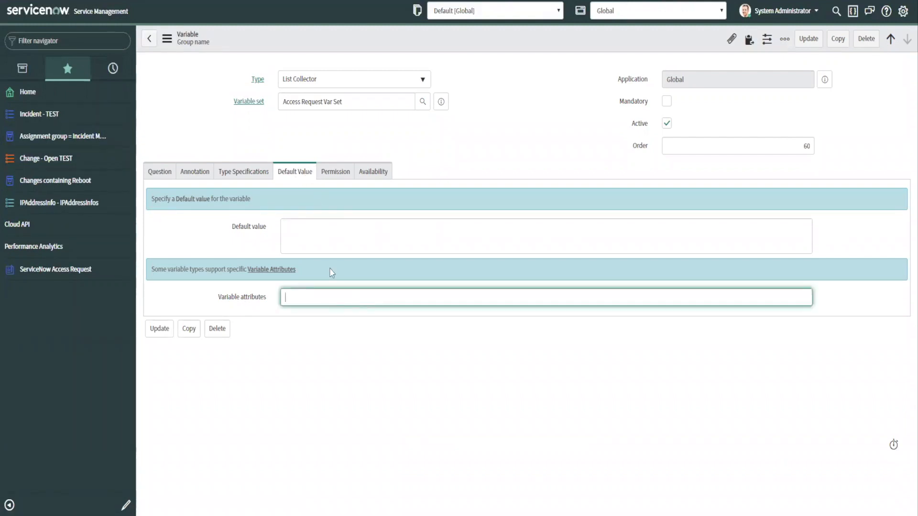
mouse_move(346, 297)
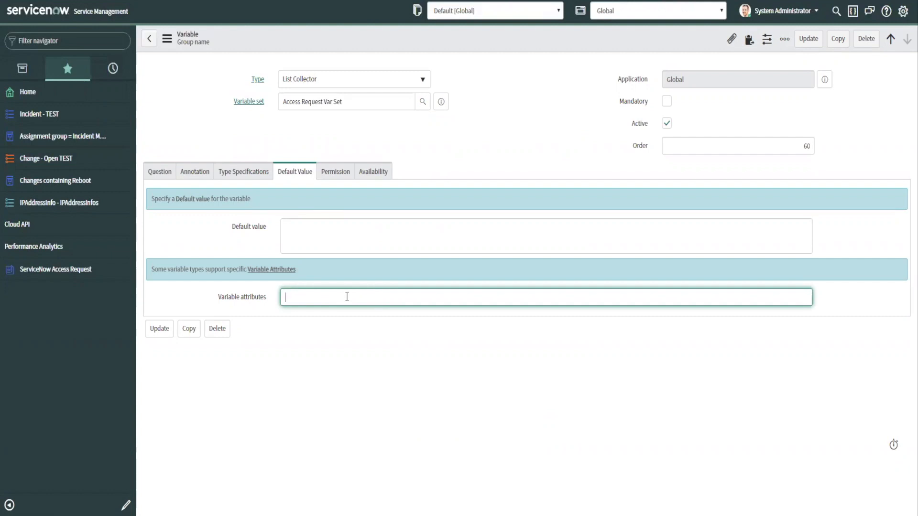
mouse_move(316, 304)
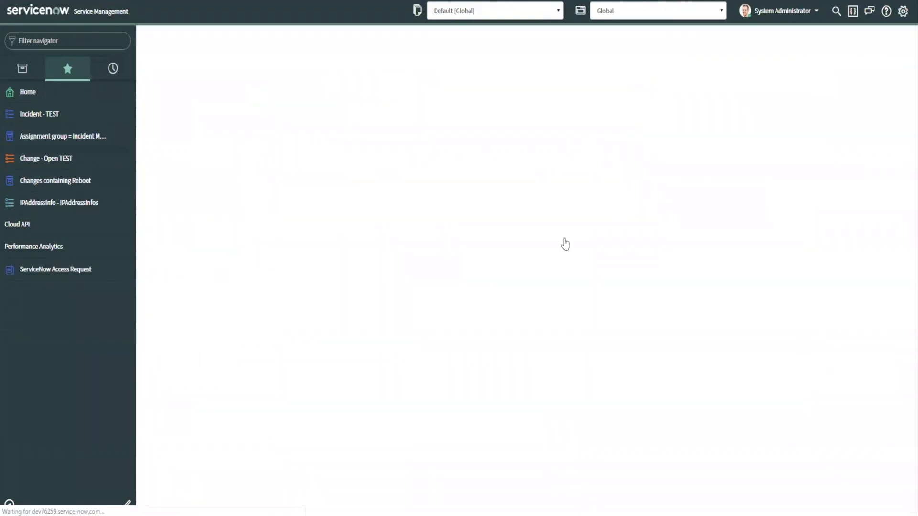
Preview the order form's empty Group name collector, then return to the catalog item
left_click(56, 269)
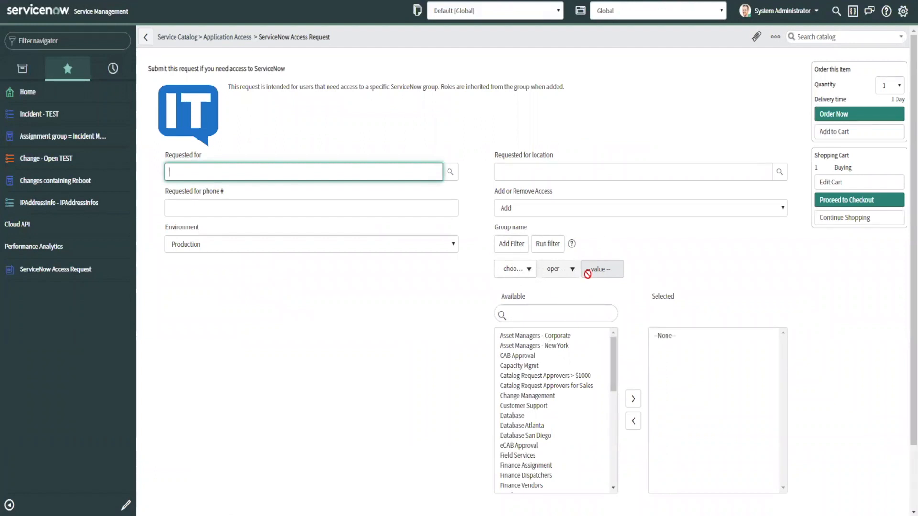
mouse_move(545, 441)
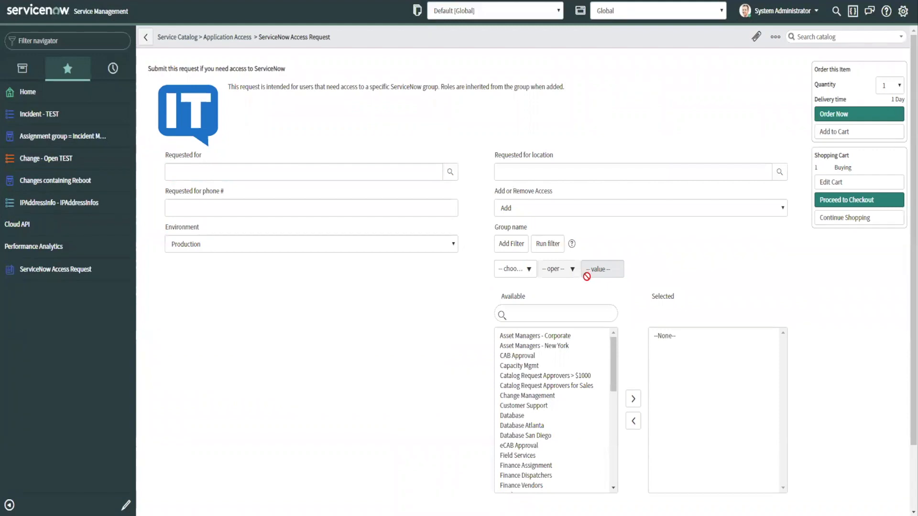
mouse_move(557, 293)
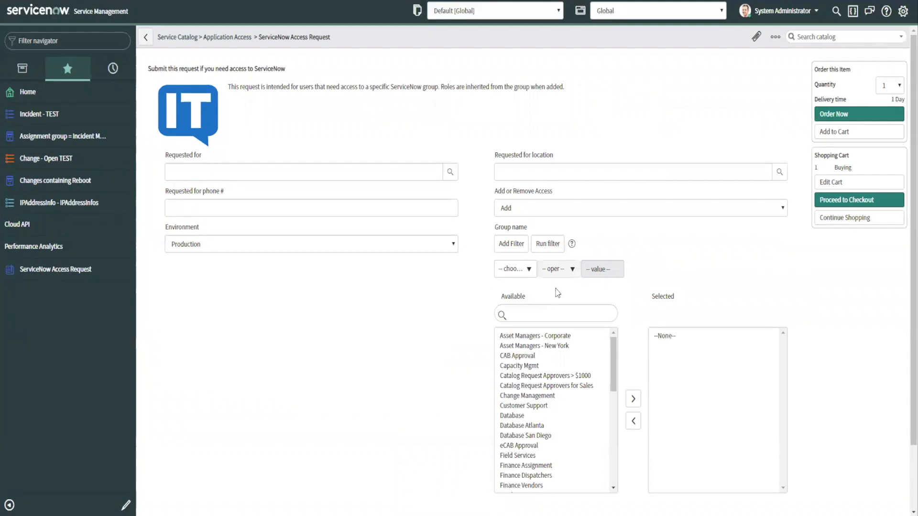
mouse_move(538, 363)
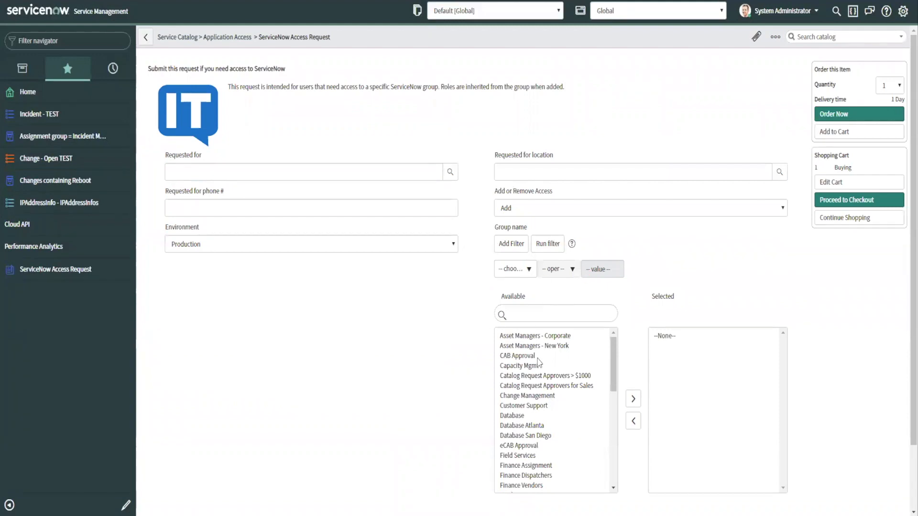
mouse_move(518, 327)
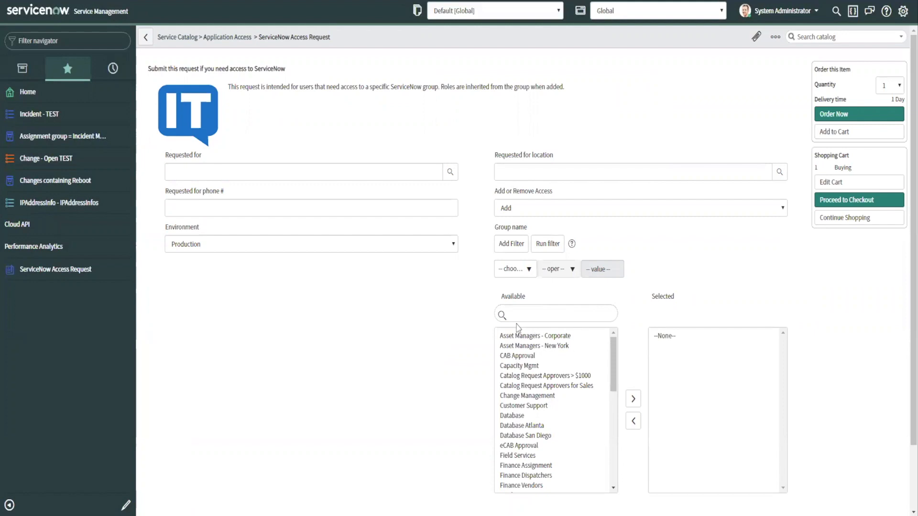
left_click(556, 313)
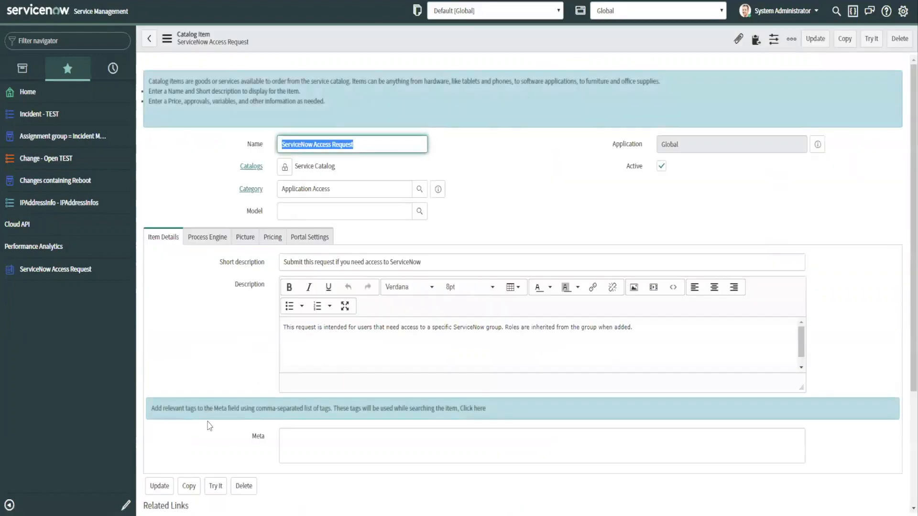
Open group_name in Access Request Var Set and enter no_filter as its variable attribute
scroll("down", 3)
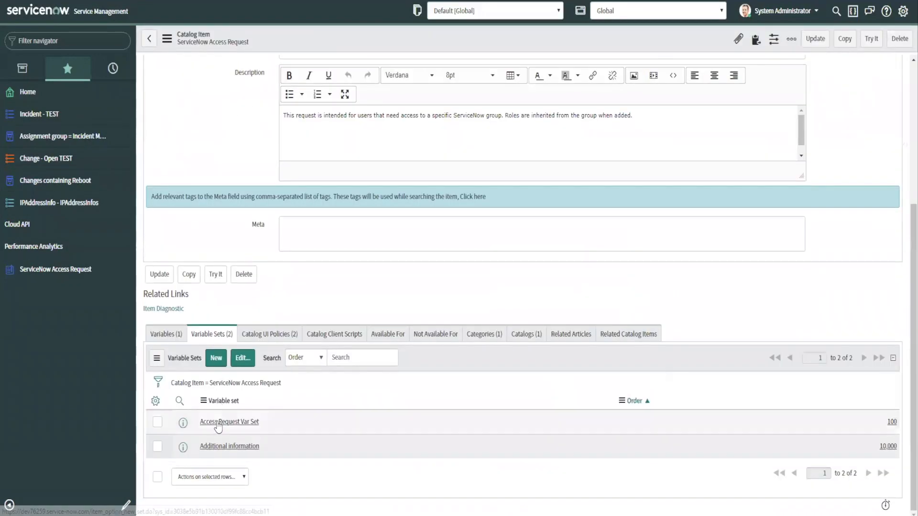
left_click(229, 421)
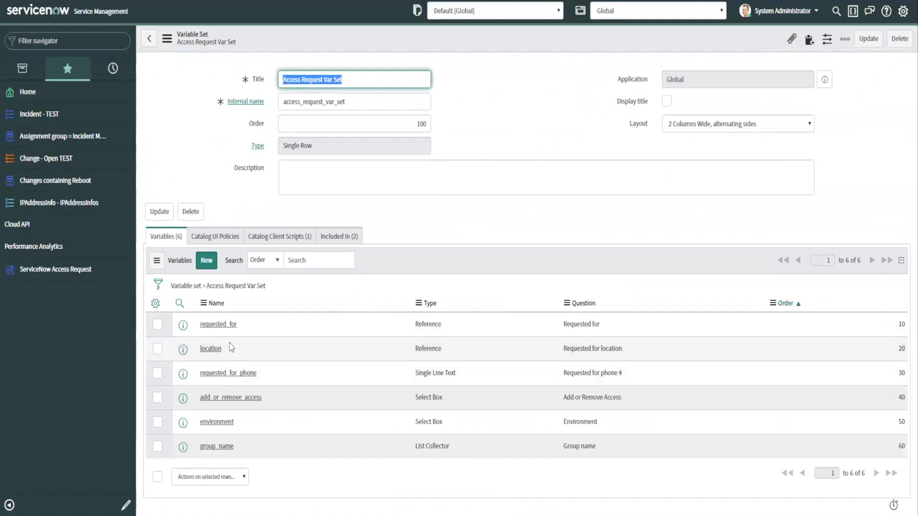
left_click(216, 446)
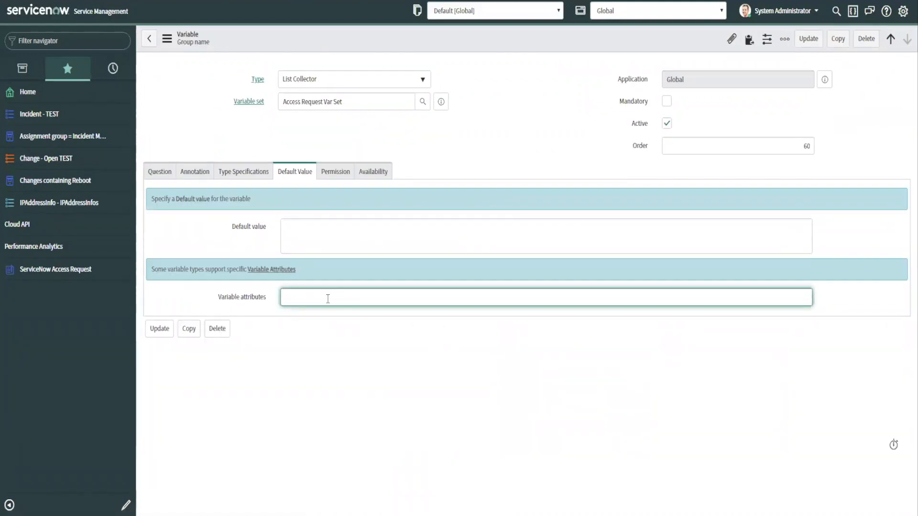
type("no_fil")
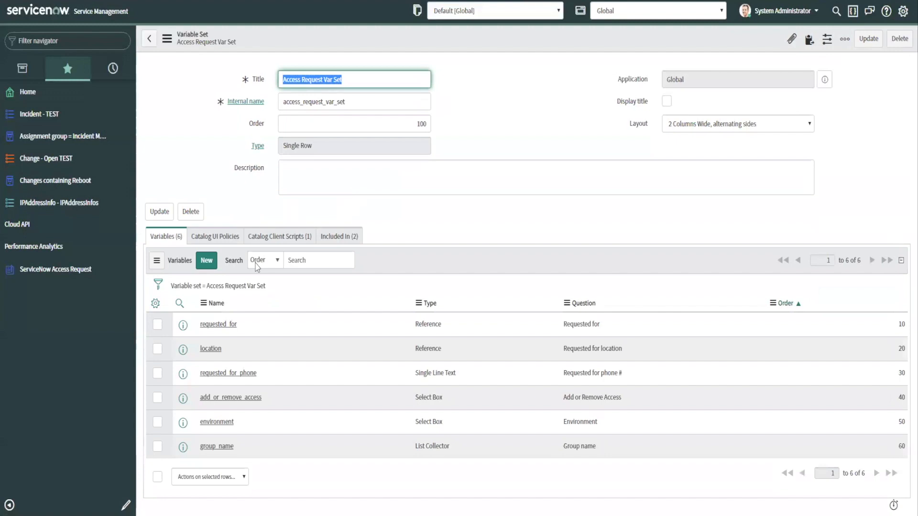
Preview the order form and test Group name's Available search box
left_click(56, 269)
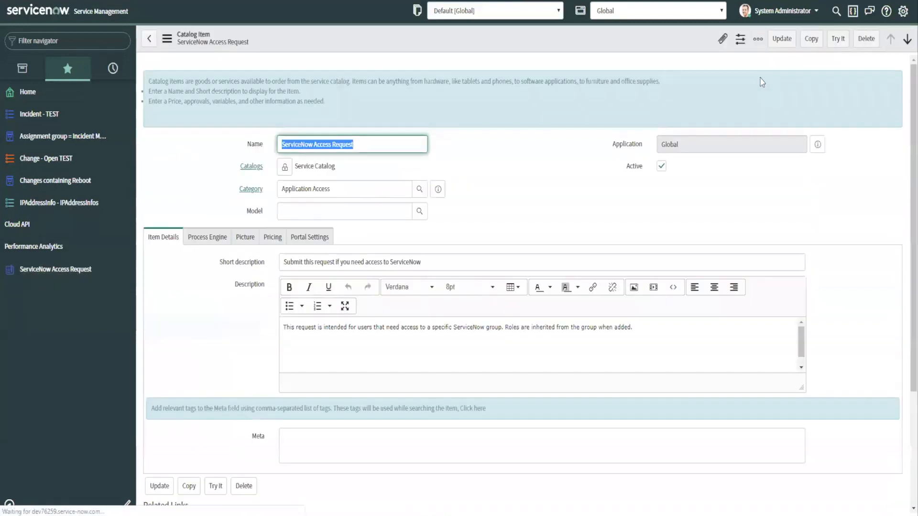
left_click(837, 39)
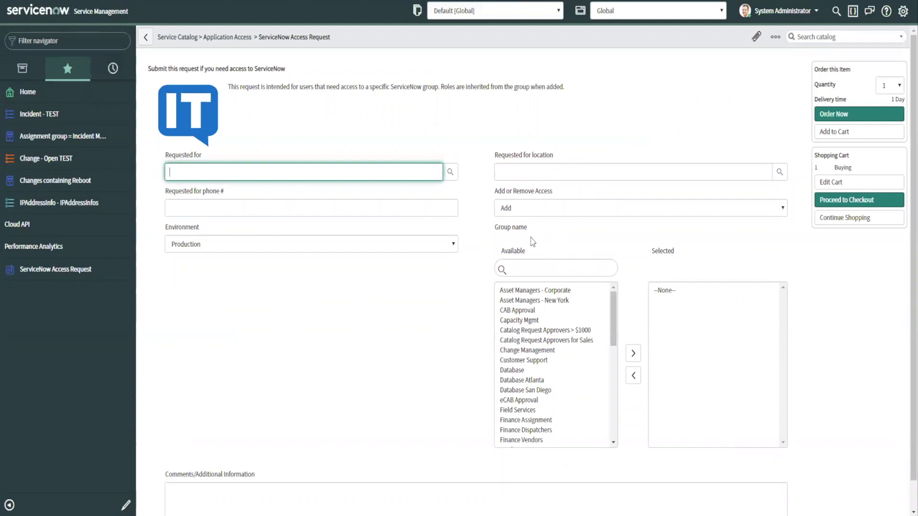
mouse_move(584, 247)
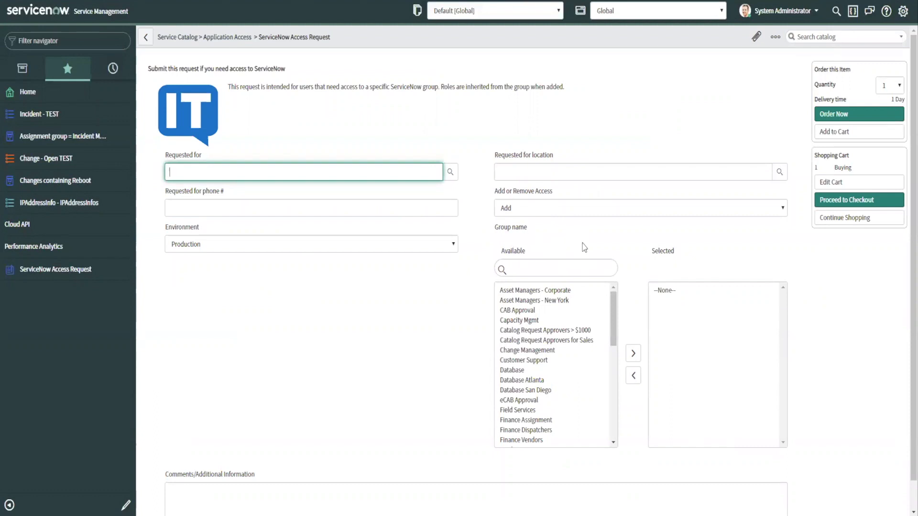
left_click(555, 268)
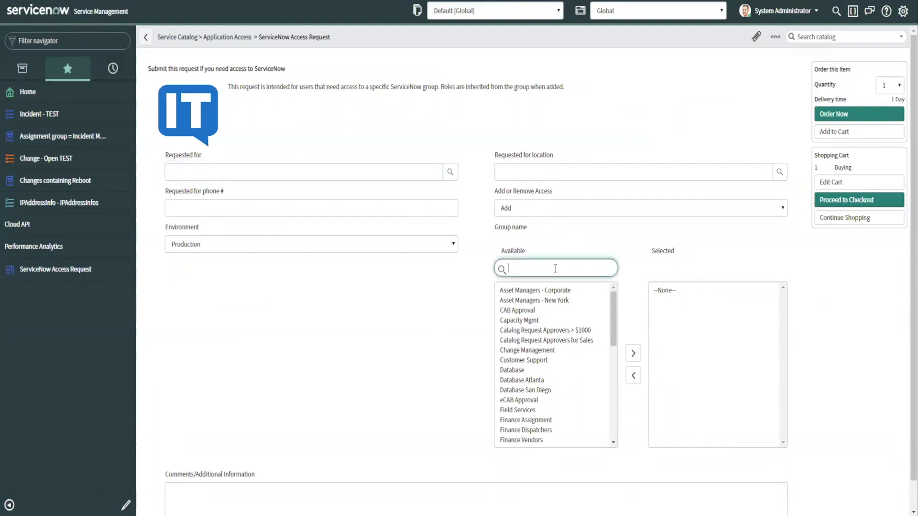
mouse_move(584, 238)
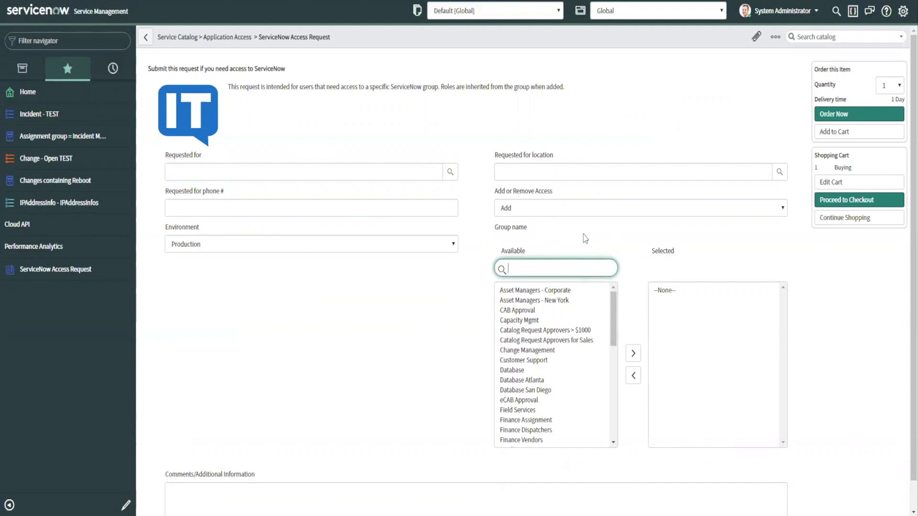
scroll("down", 3)
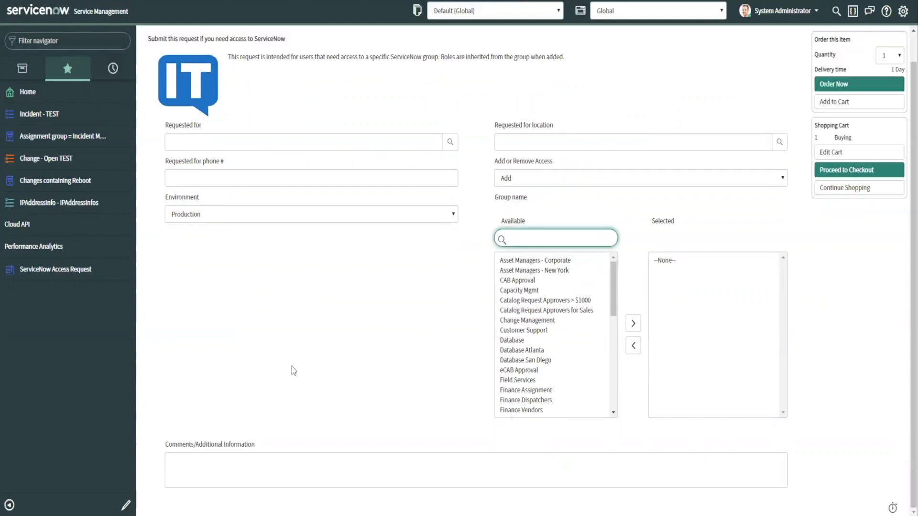
mouse_move(589, 378)
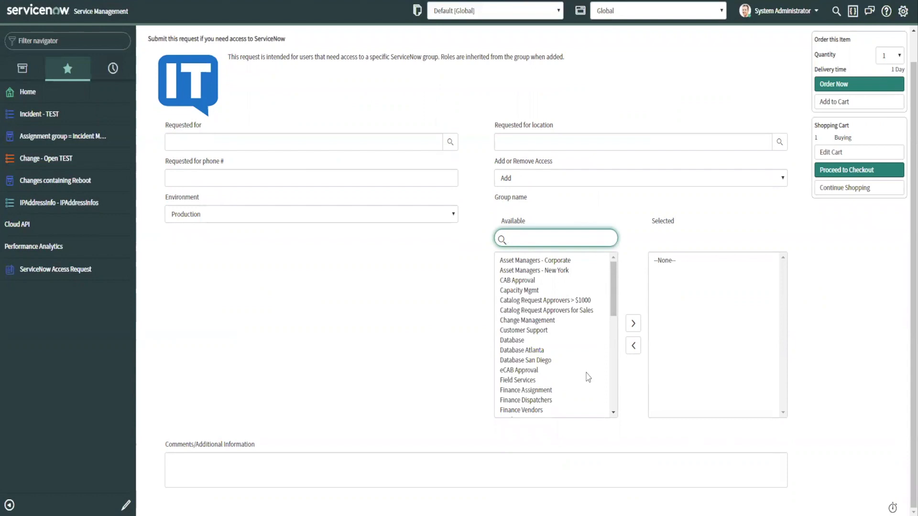
mouse_move(534, 217)
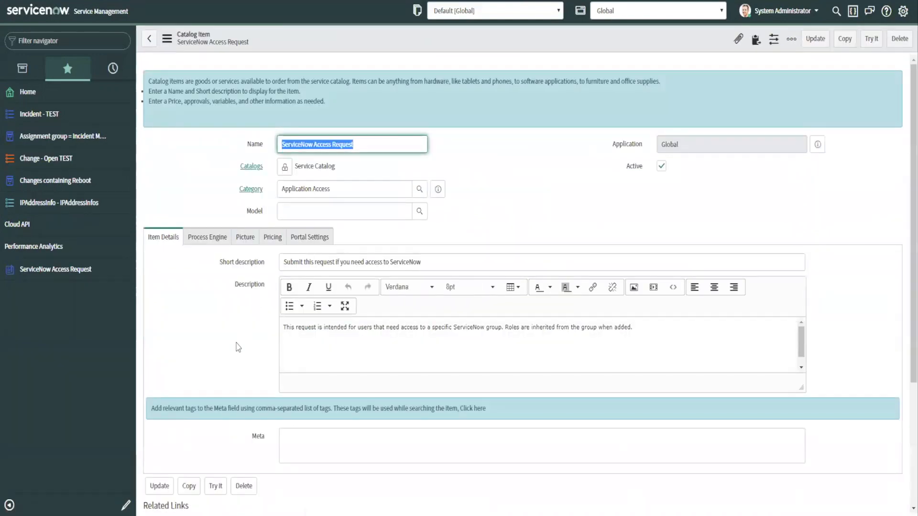
Open group_name in Access Request Var Set and set its variable attribute to glide_list
scroll("down", 3)
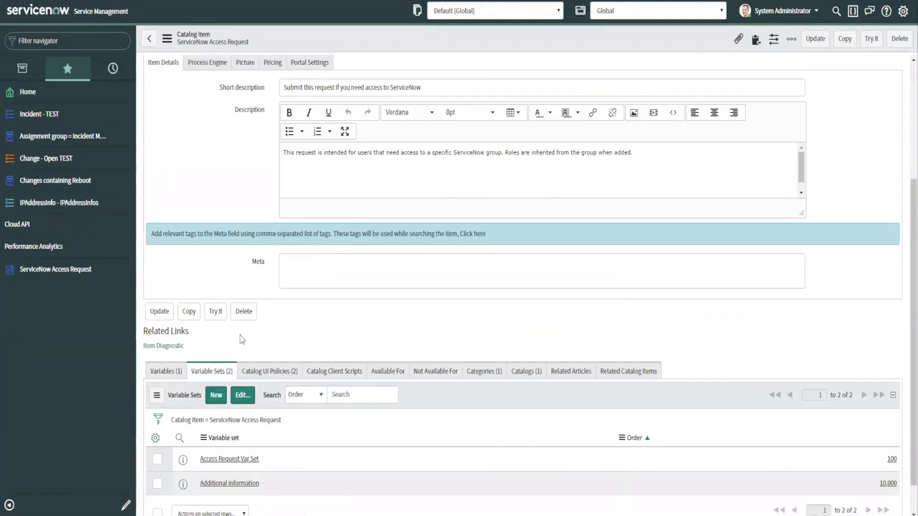
left_click(229, 459)
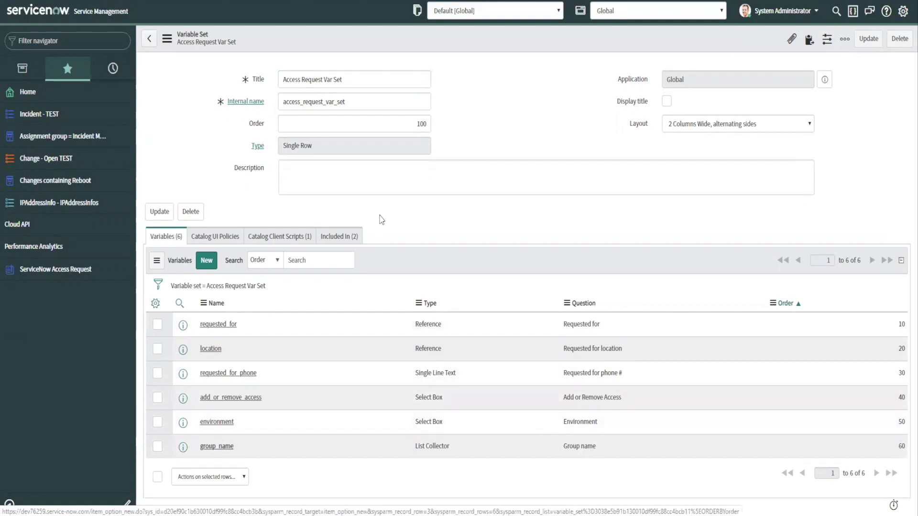
left_click(216, 446)
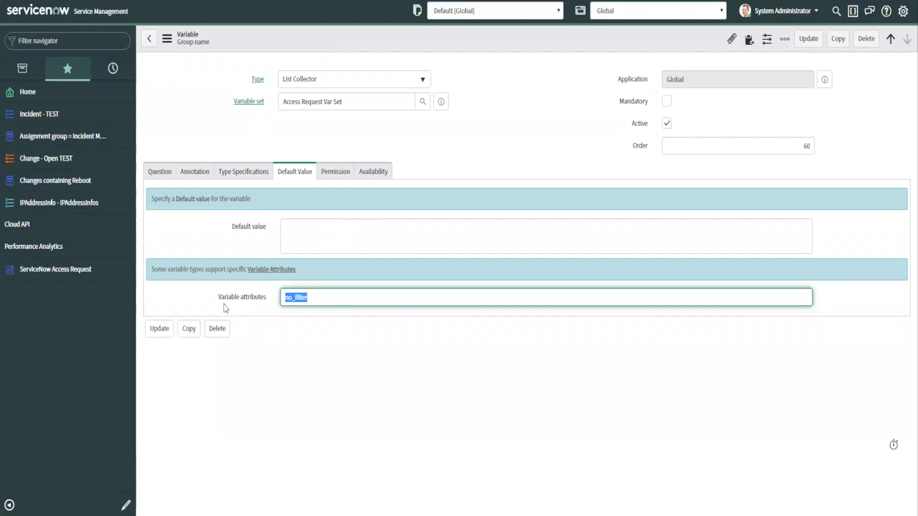
type("glide_list")
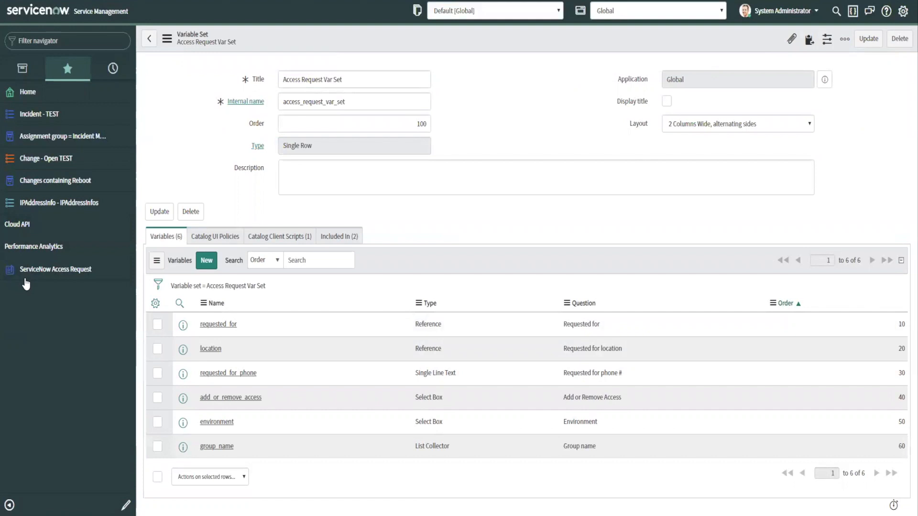
Open the Access Request order form and expand the Group name selector
left_click(56, 269)
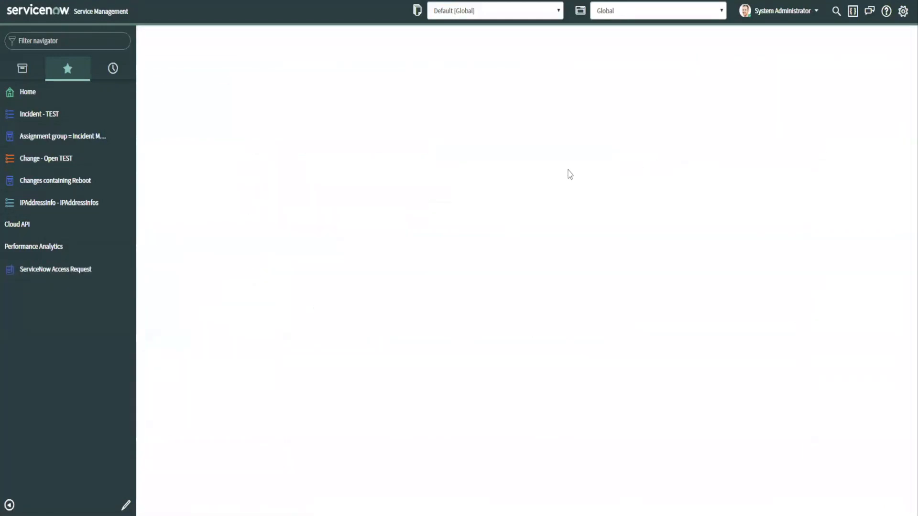
left_click(55, 268)
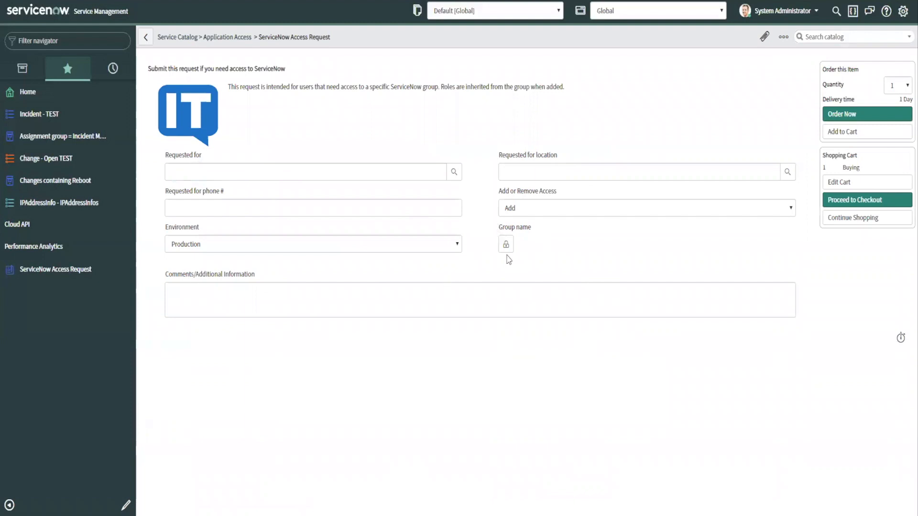
mouse_move(506, 245)
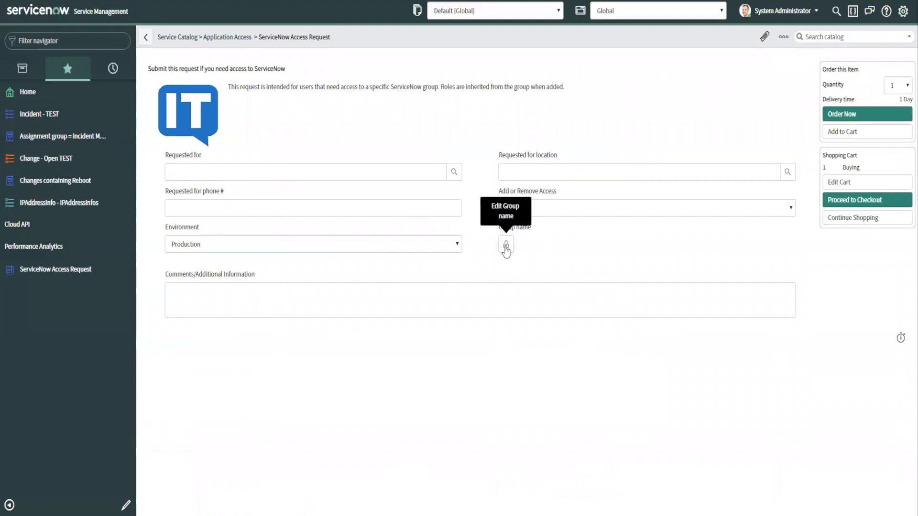
mouse_move(488, 253)
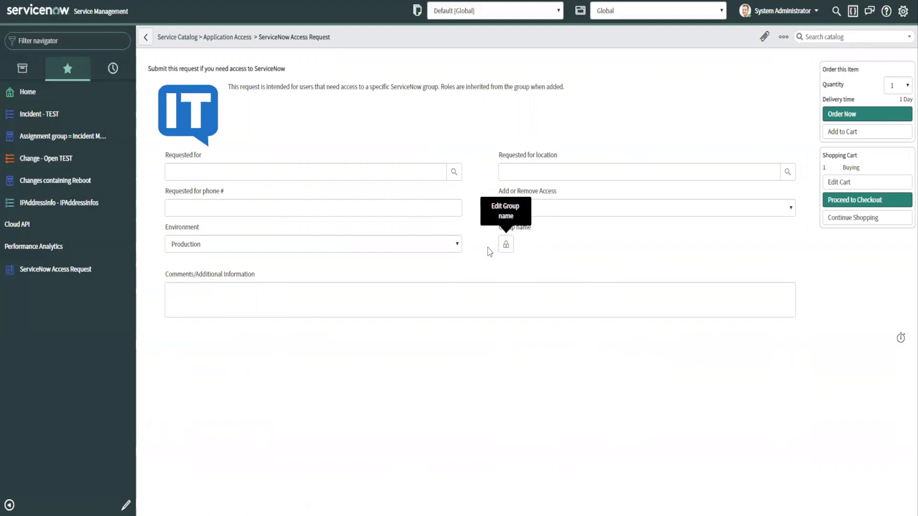
left_click(505, 244)
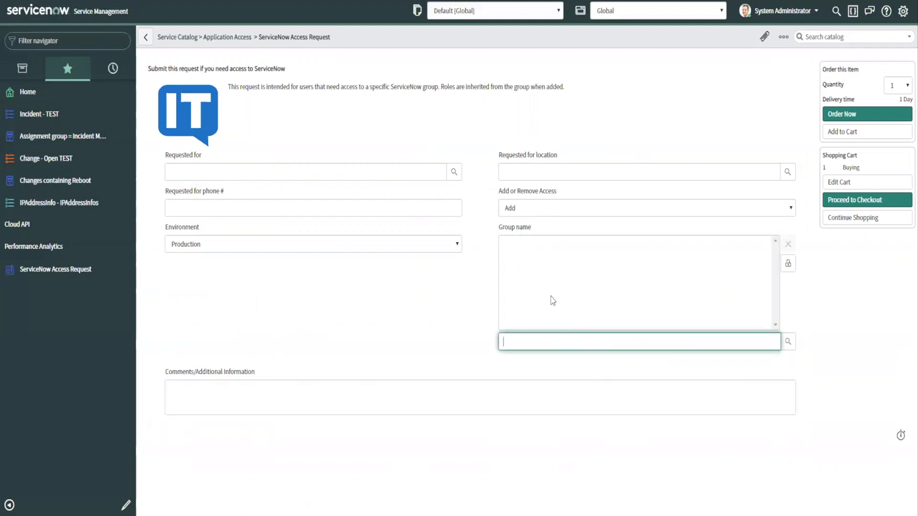
Add CAB Approval, Asset Managers - New York and Change Management to Group name
left_click(788, 341)
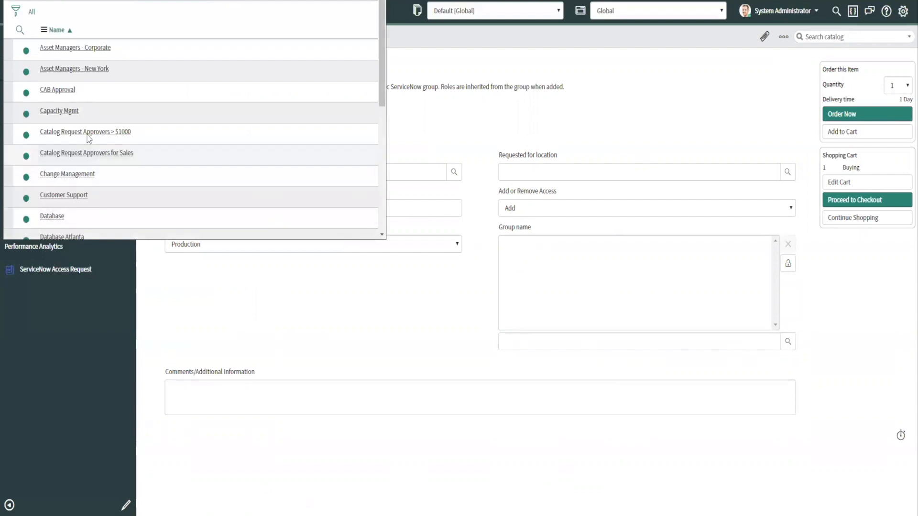
left_click(57, 89)
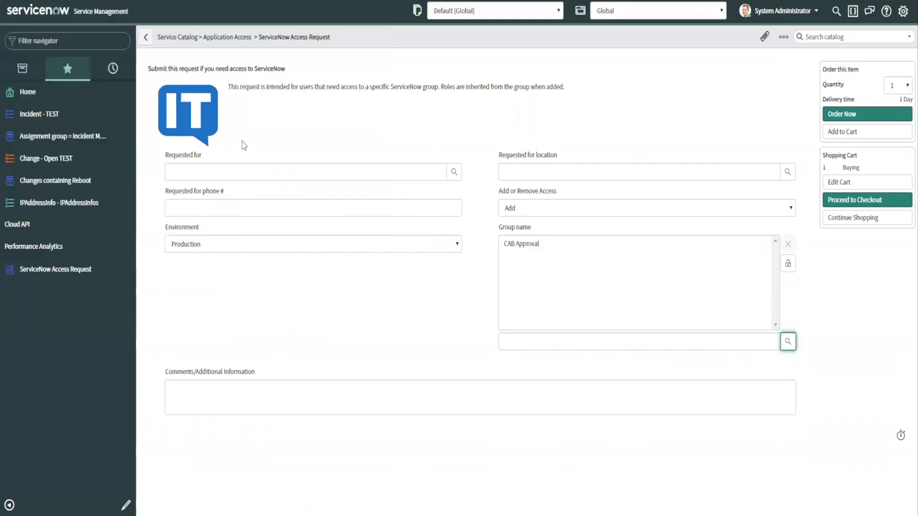
left_click(788, 342)
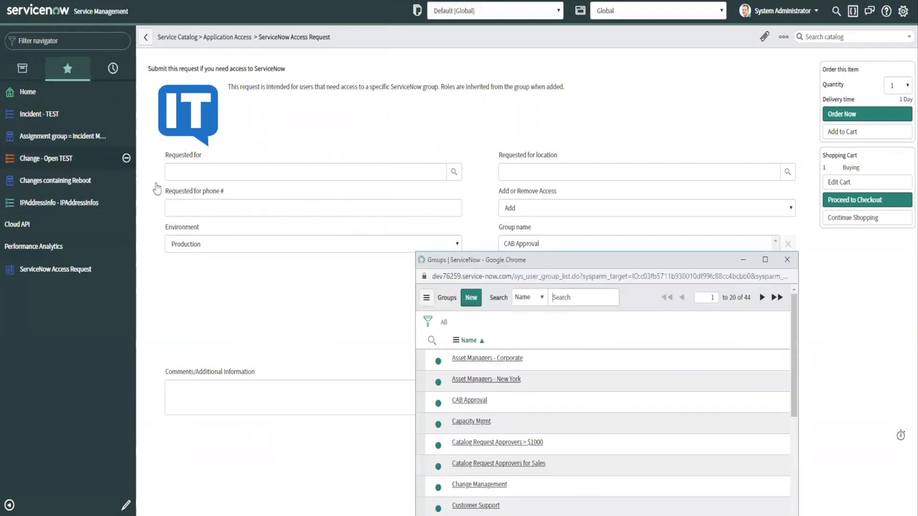
left_click(486, 379)
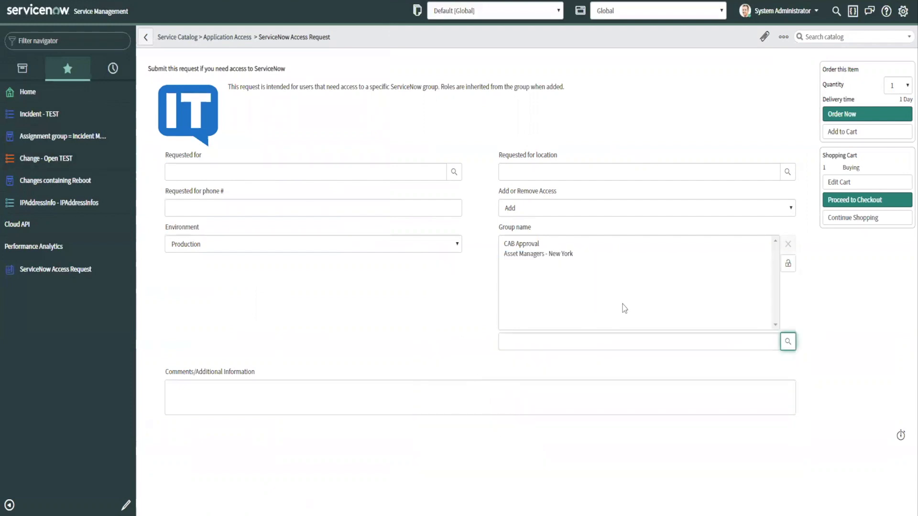
left_click(787, 341)
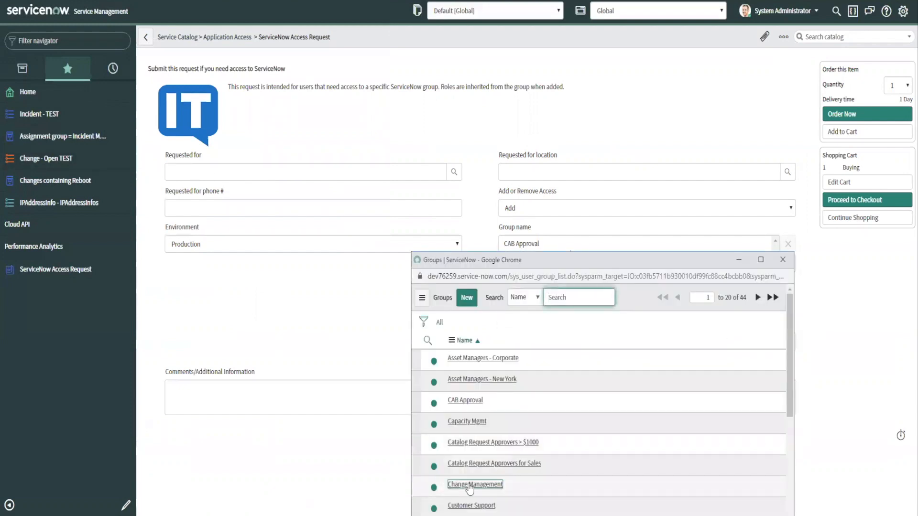
left_click(475, 484)
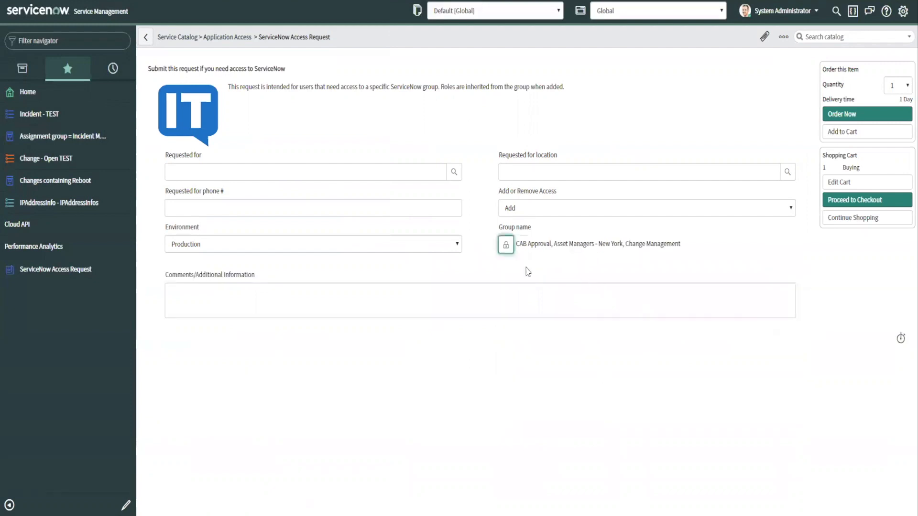
mouse_move(798, 298)
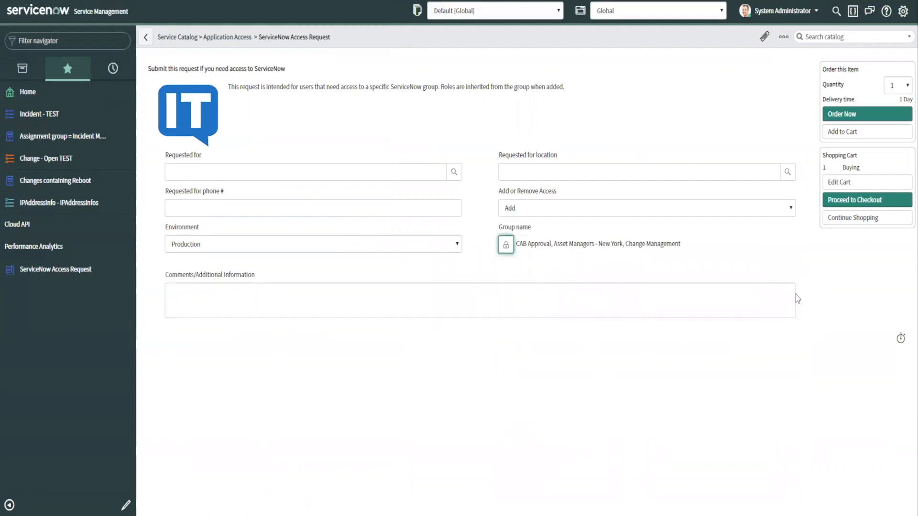
mouse_move(556, 358)
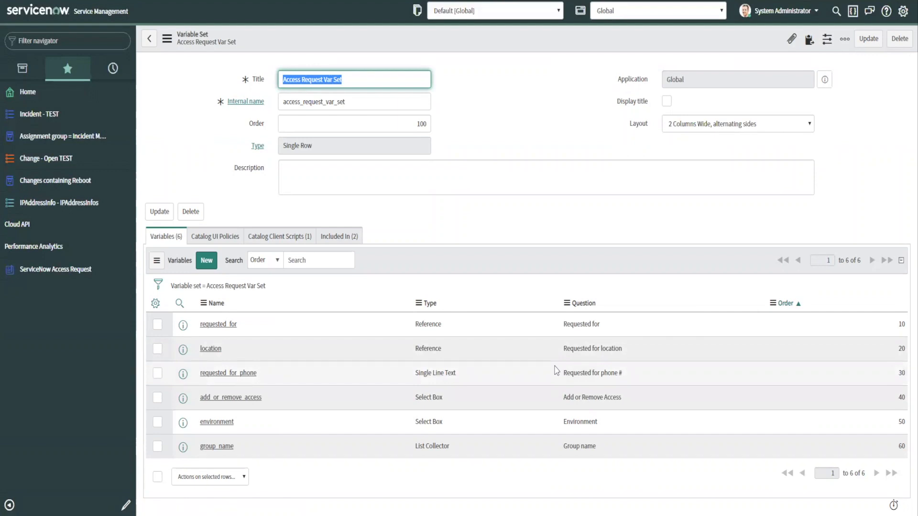
Give requested_for_phone the variable attribute max_length=10 and save it
left_click(290, 363)
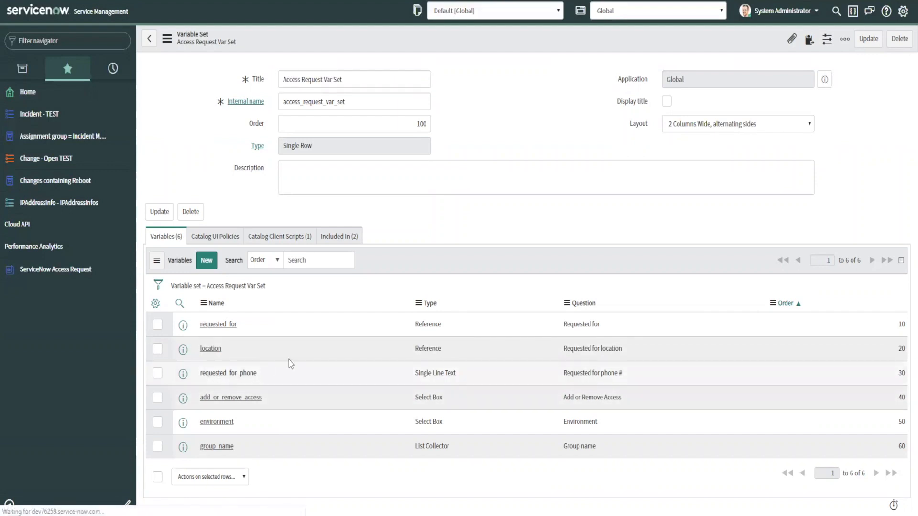
left_click(227, 373)
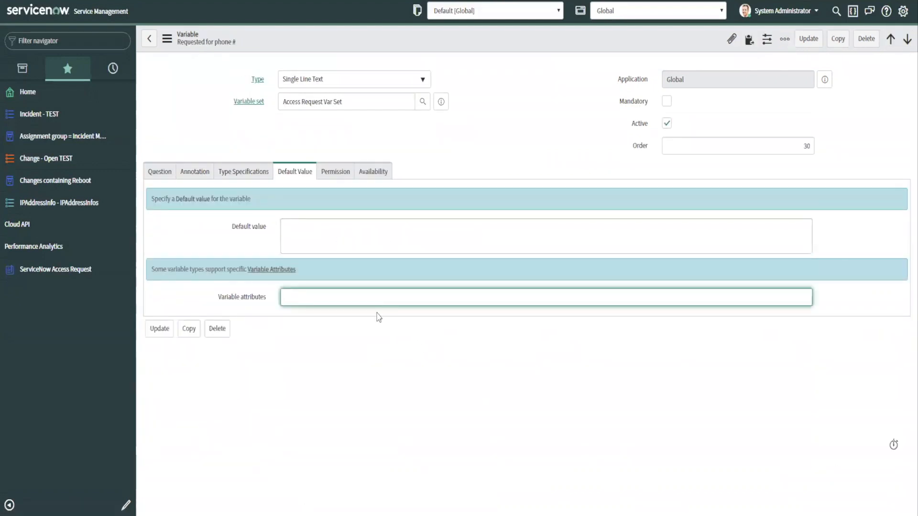
type("max_l")
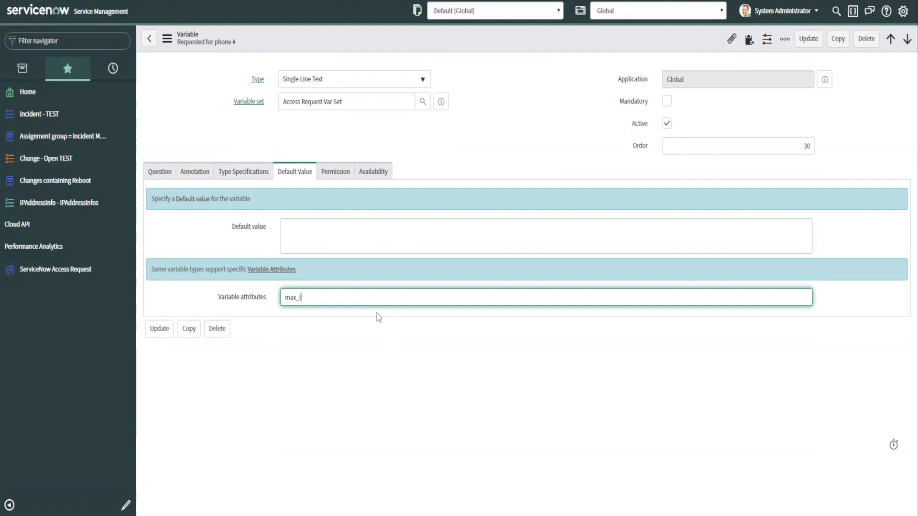
type("ength")
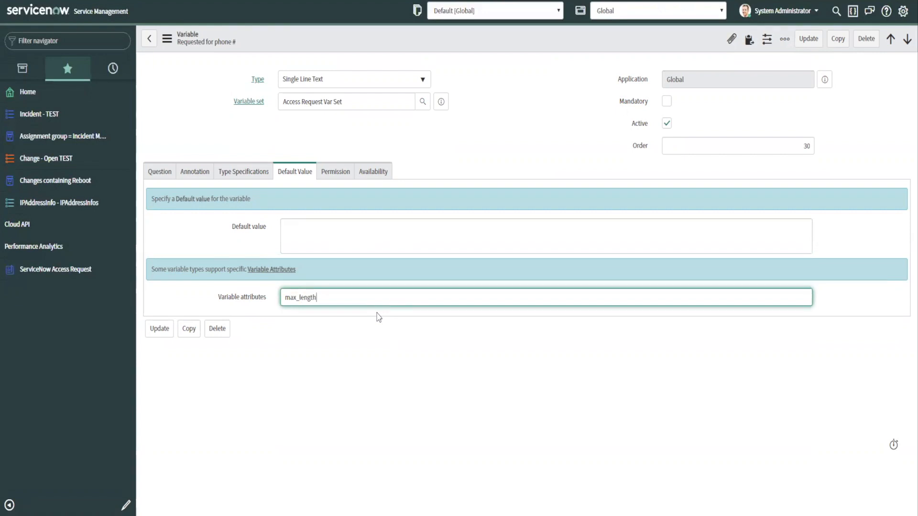
type("=10")
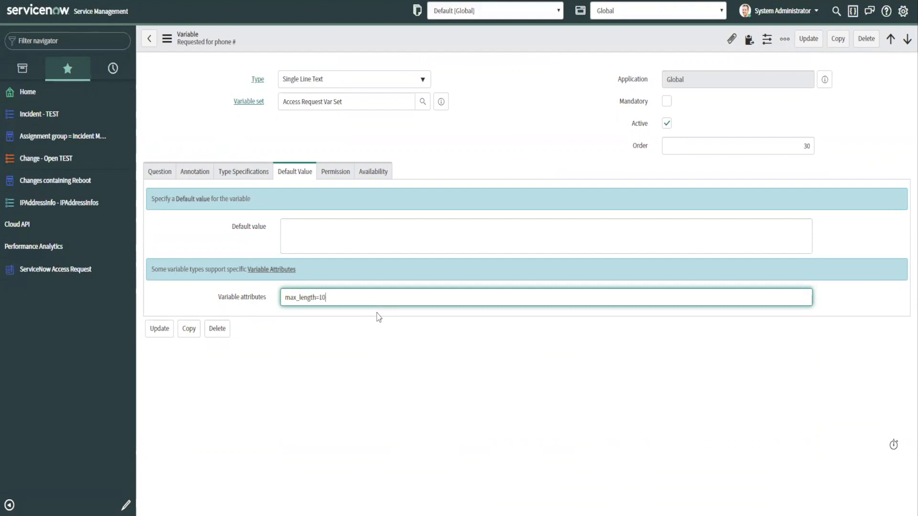
left_click(159, 329)
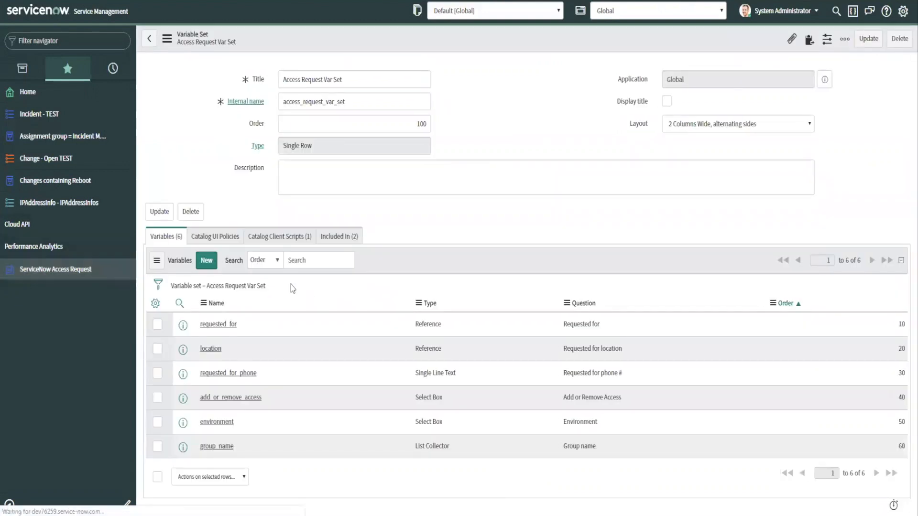
left_click(55, 270)
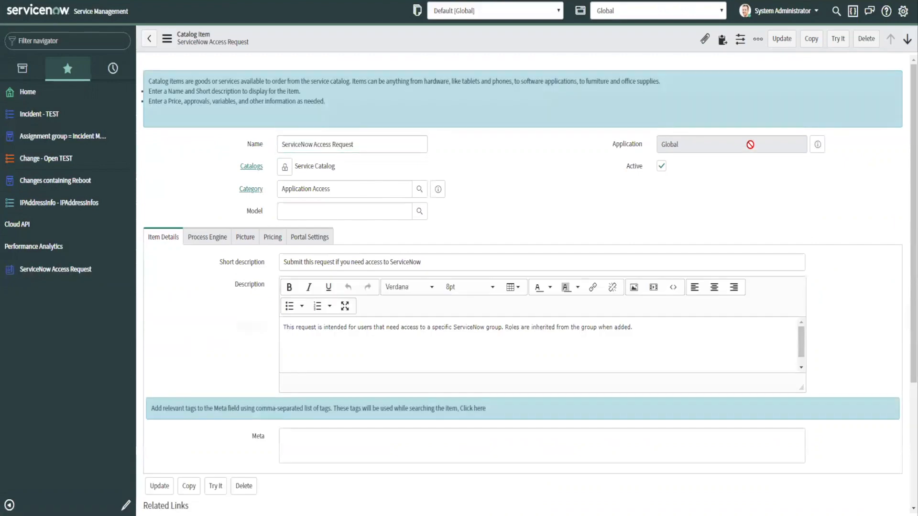
scroll("down", 3)
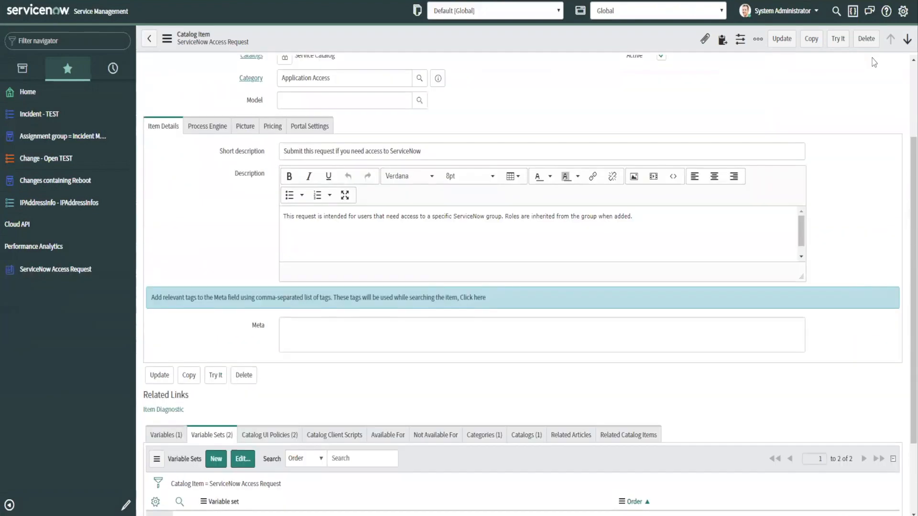
left_click(838, 39)
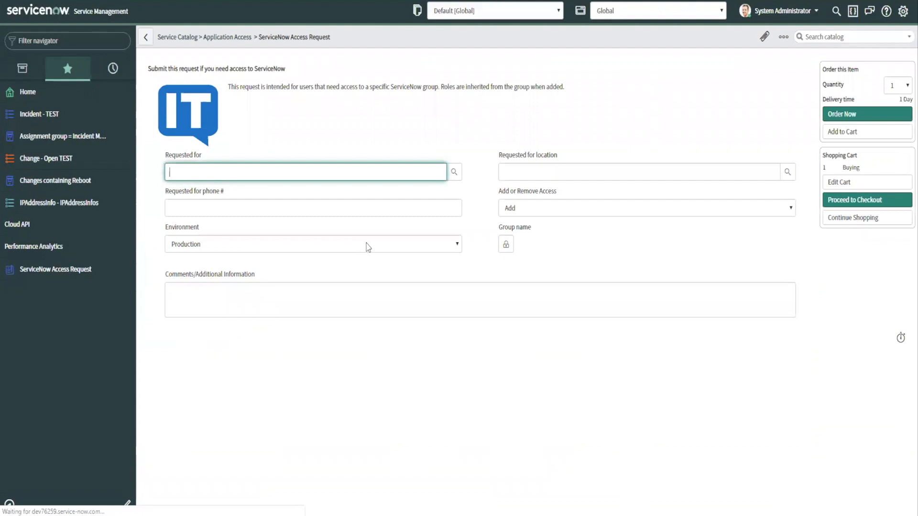
left_click(313, 208)
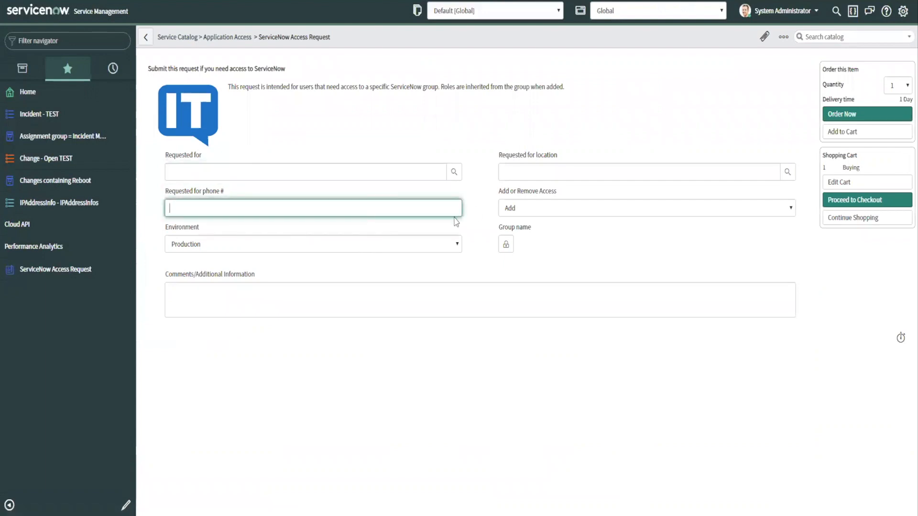
type("3333333333")
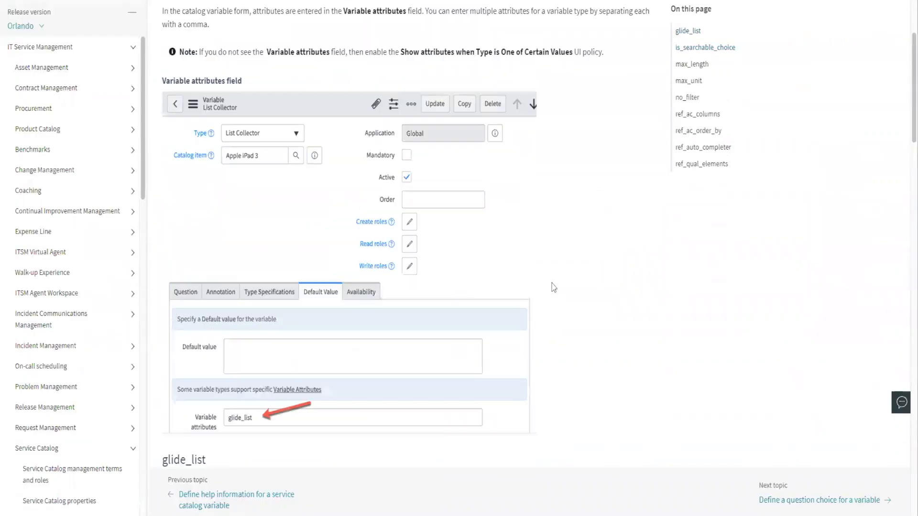
Scroll the variable attributes docs past max_length and no_filter to ref_ac_columns and ref_ac_order_by
scroll("up", 3)
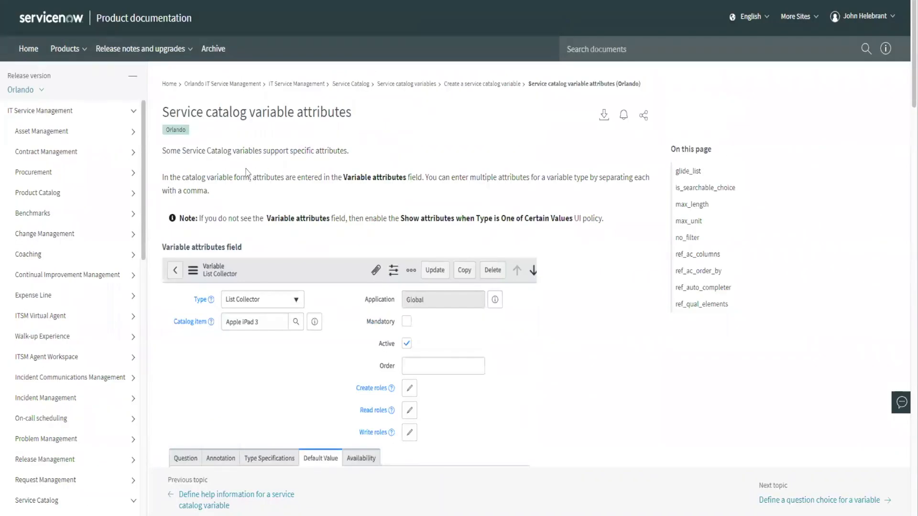
scroll("down", 3)
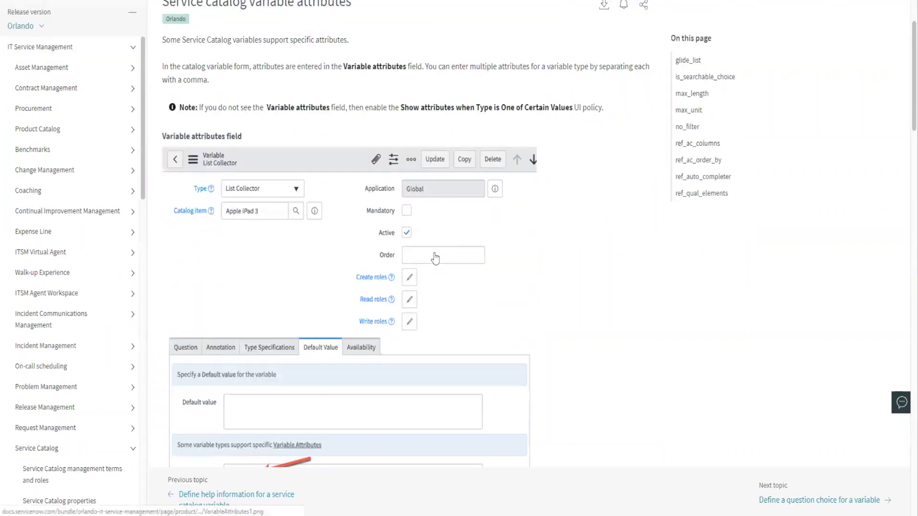
scroll("down", 3)
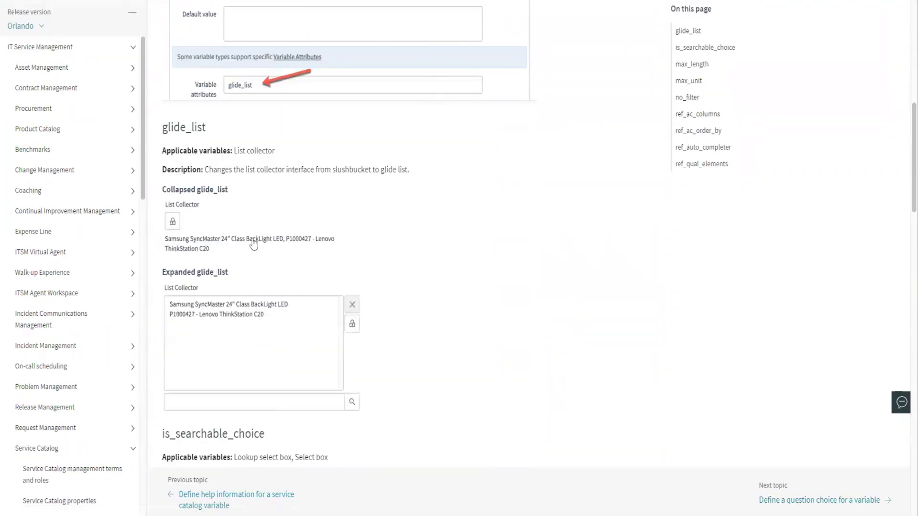
scroll("down", 3)
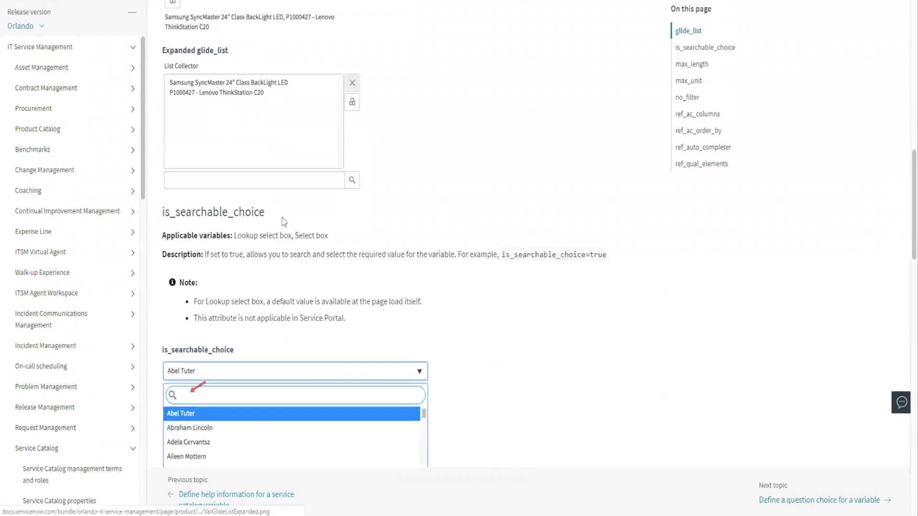
mouse_move(389, 276)
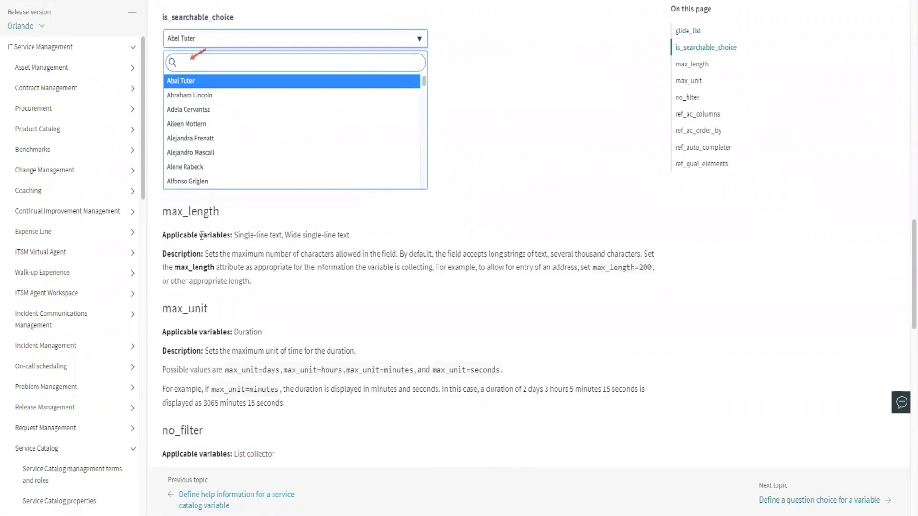
scroll("down", 3)
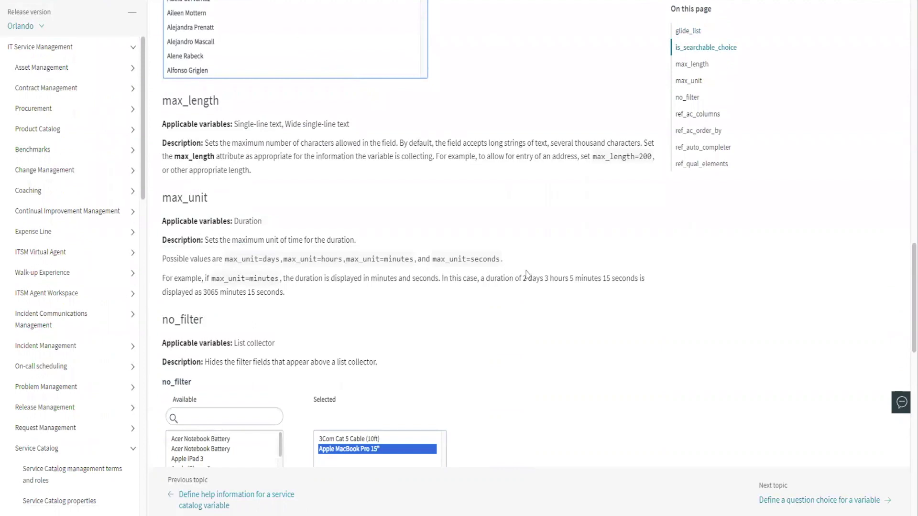
mouse_move(345, 278)
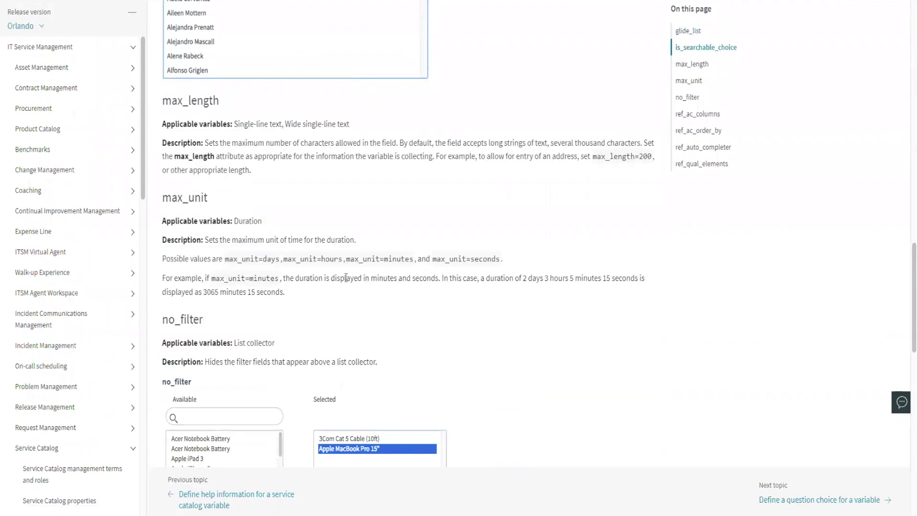
mouse_move(222, 314)
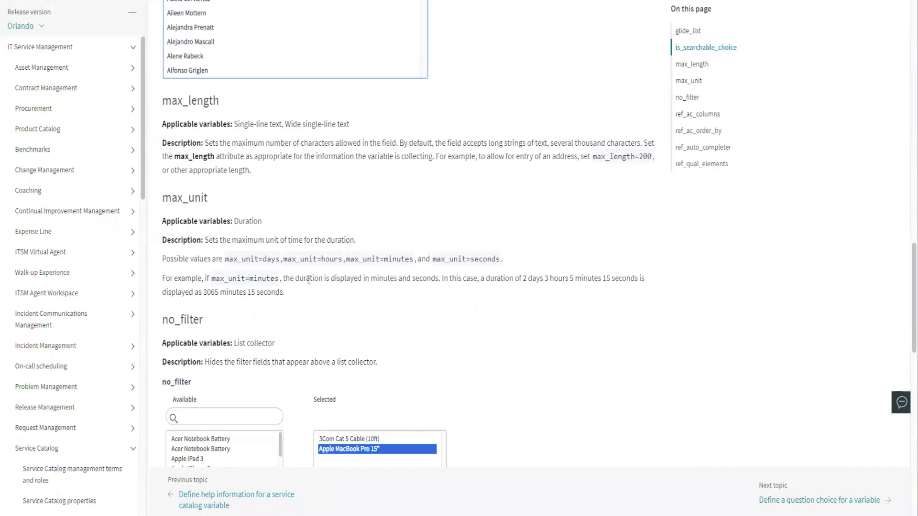
scroll("down", 3)
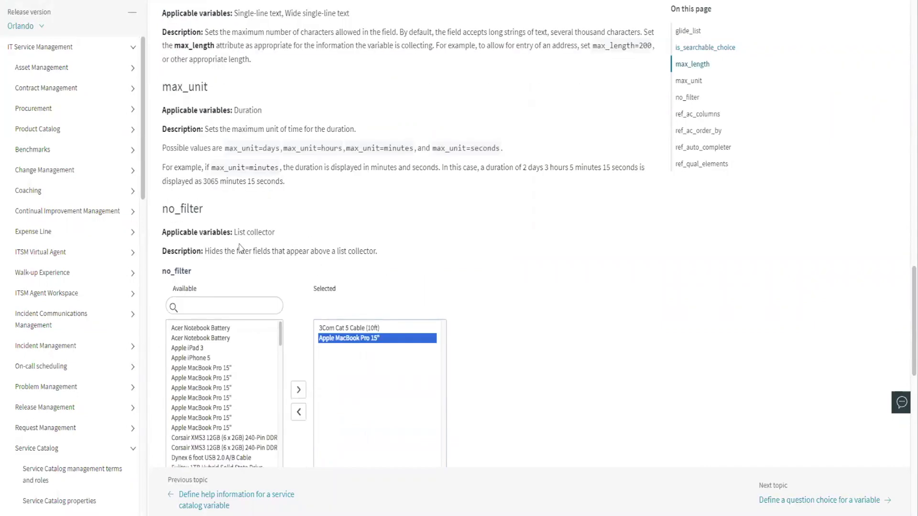
scroll("down", 3)
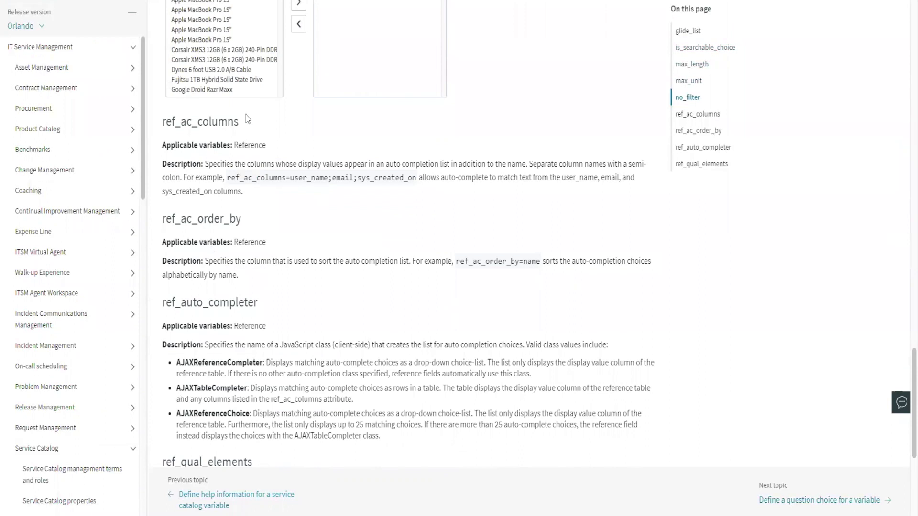
mouse_move(240, 132)
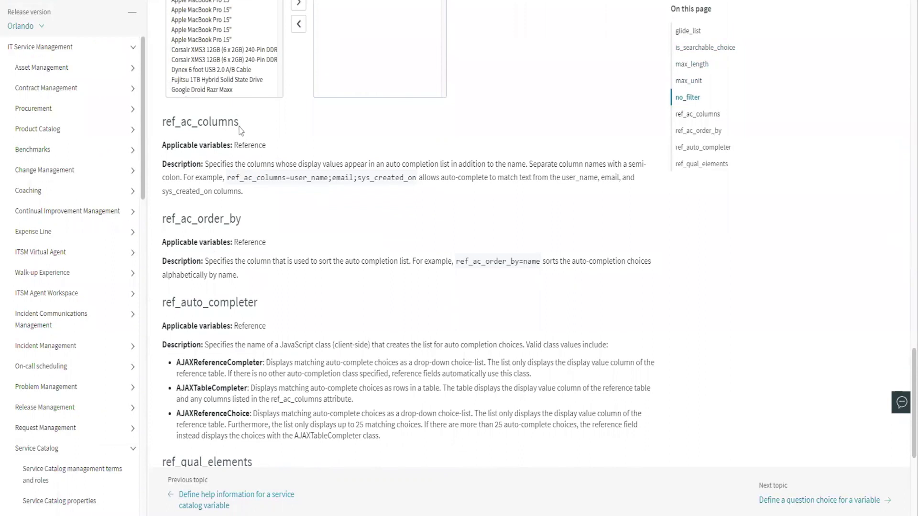
mouse_move(259, 226)
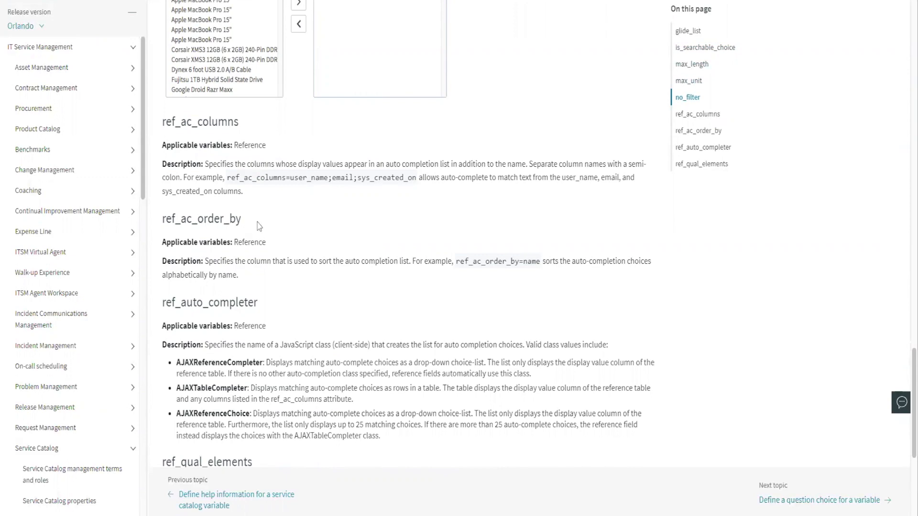
mouse_move(259, 386)
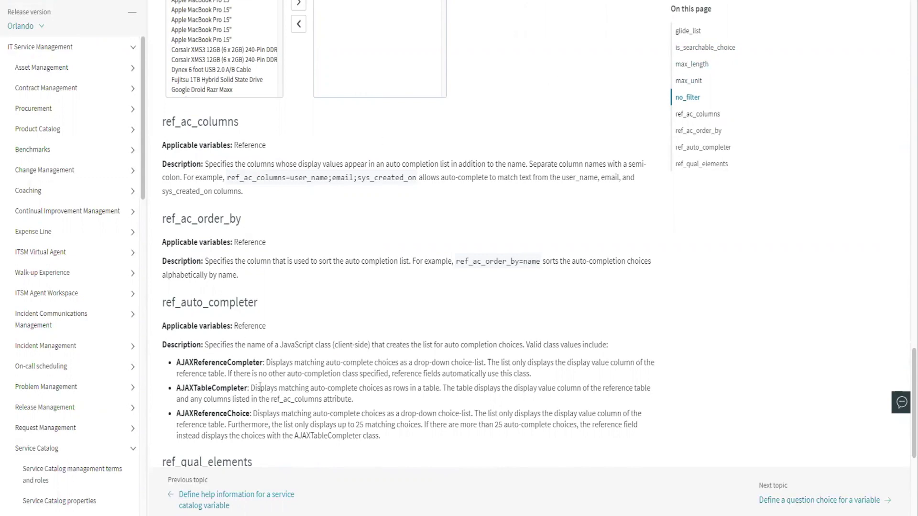
scroll("down", 3)
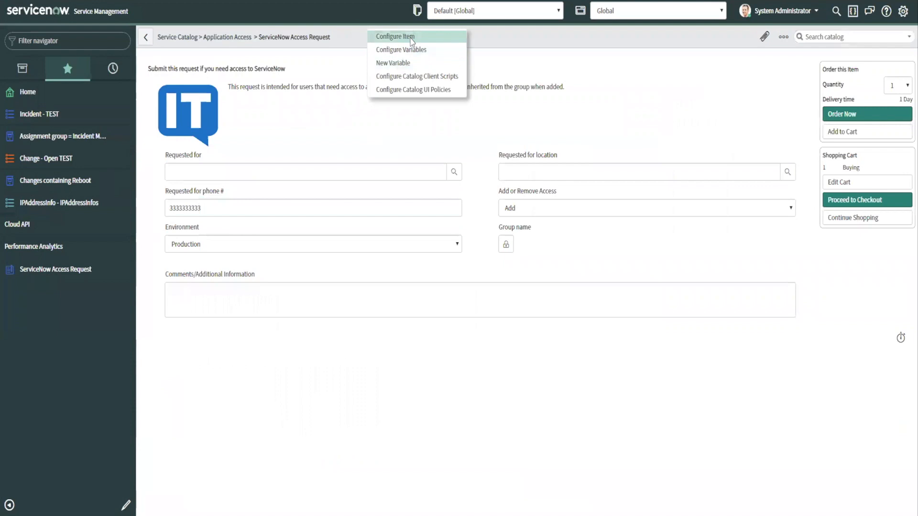
Open the item's configuration, the Access Request Var Set, and its requested_for variable
left_click(395, 36)
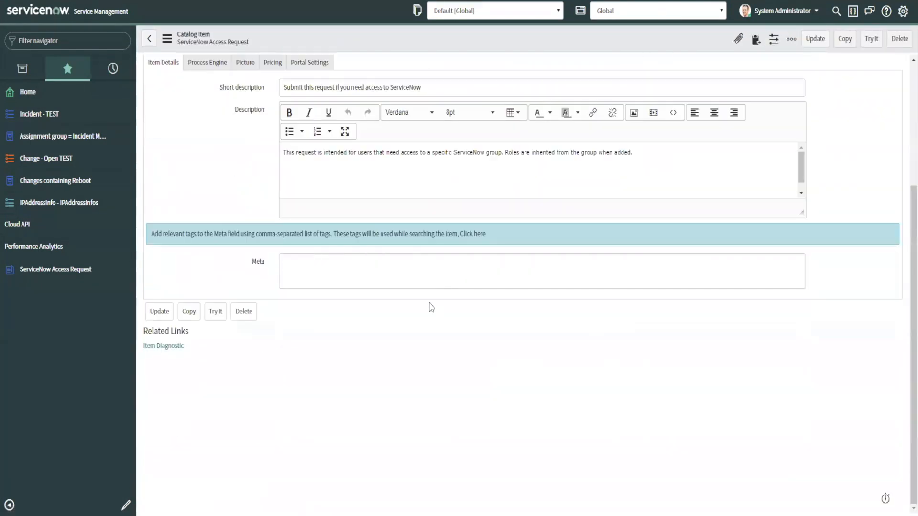
scroll("down", 3)
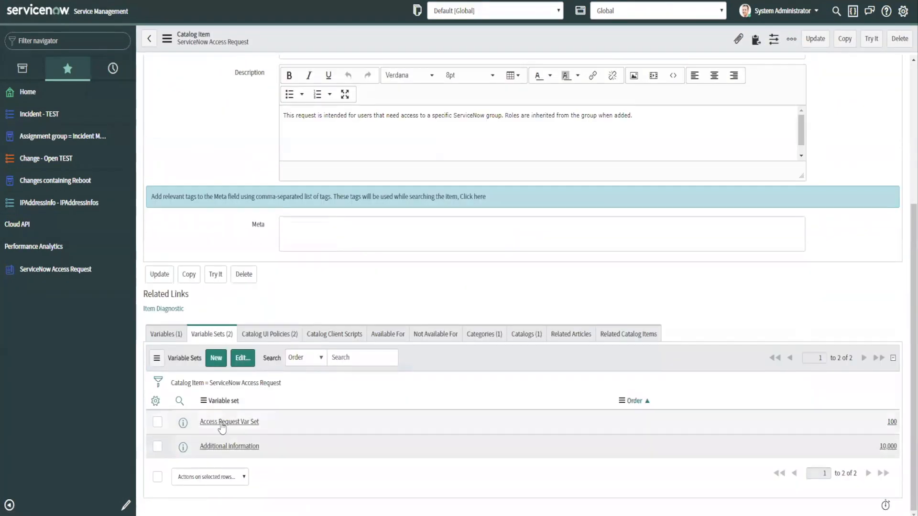
left_click(228, 422)
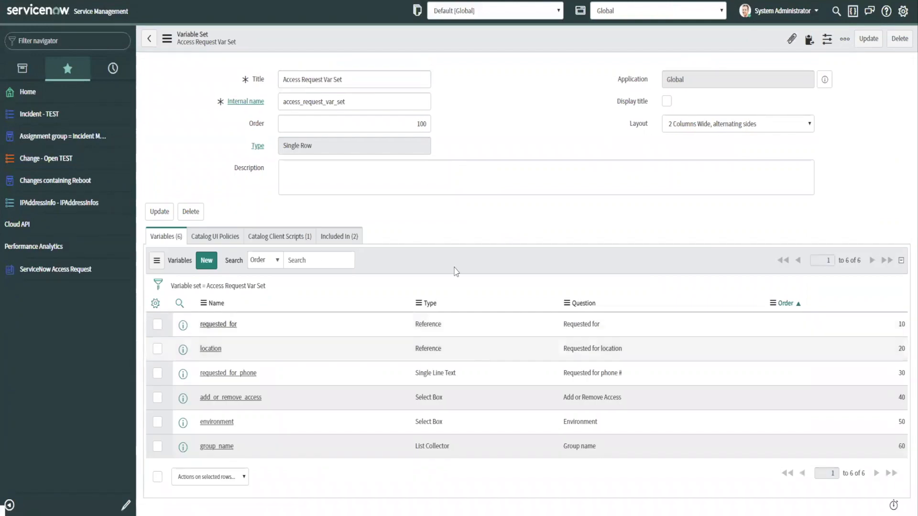
mouse_move(254, 341)
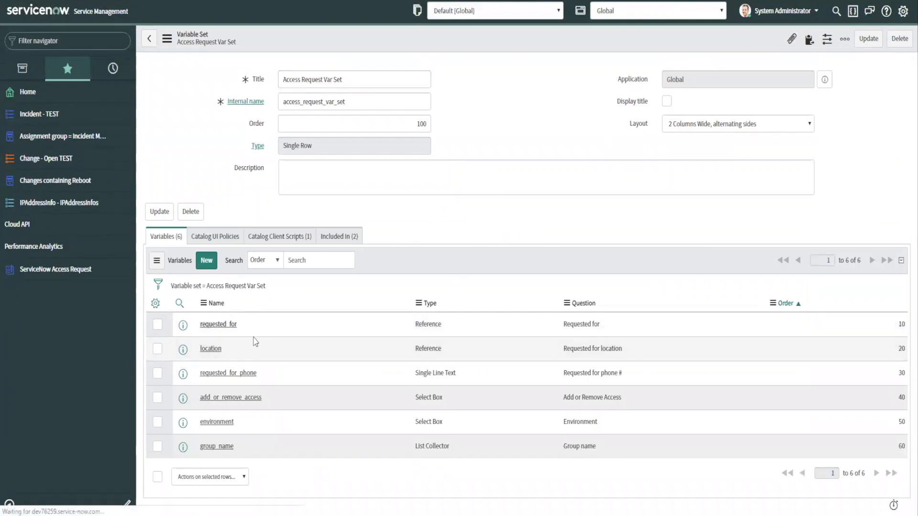
left_click(218, 324)
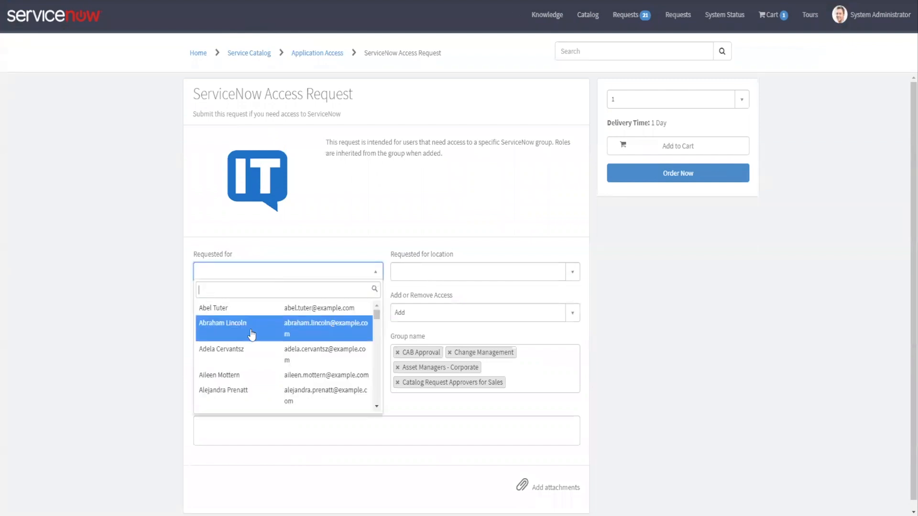
mouse_move(228, 308)
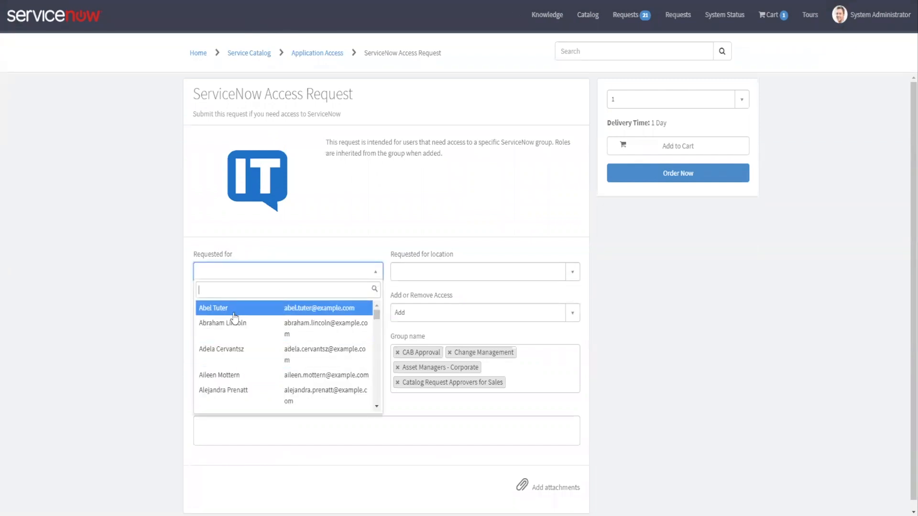
mouse_move(272, 310)
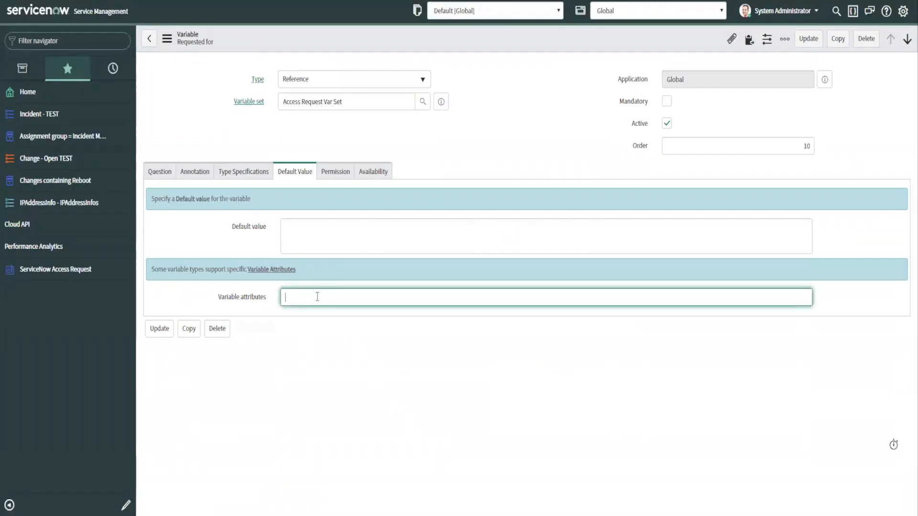
Set requested_for attributes to ref_ac_columns=name;user_name;first_name;last_name;email and update the variable
left_click(271, 269)
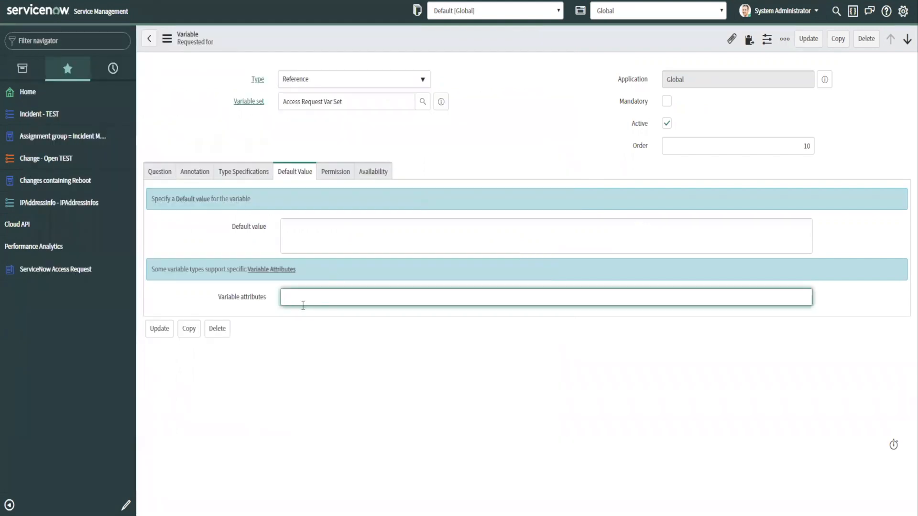
type("ref_ac_columns=name;user_name;first_name;last_name;email")
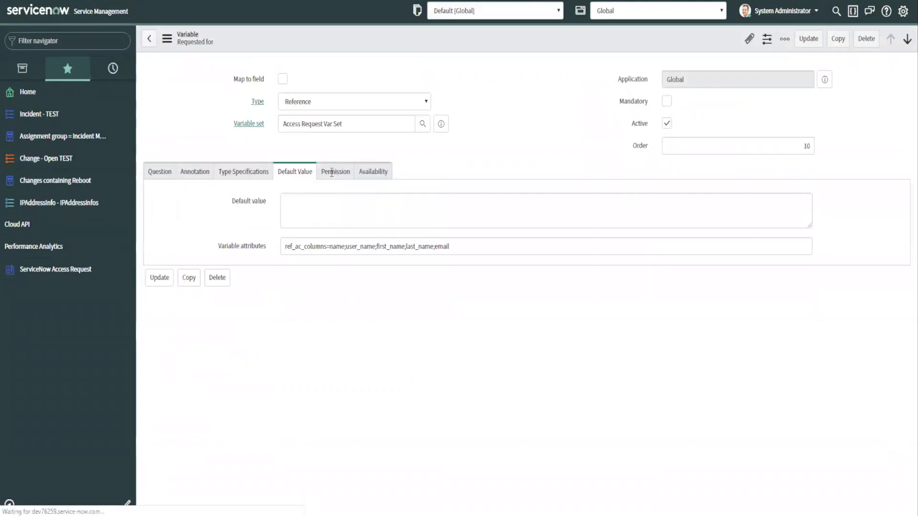
left_click(56, 269)
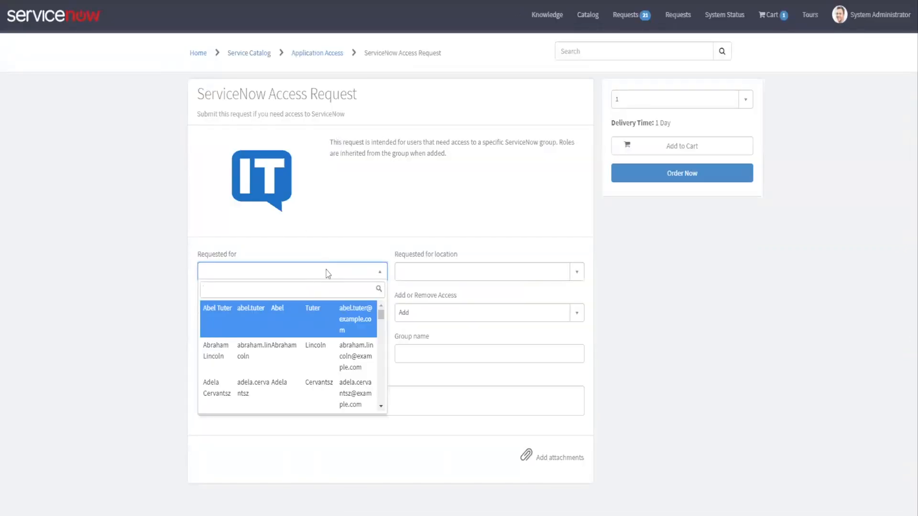
mouse_move(271, 334)
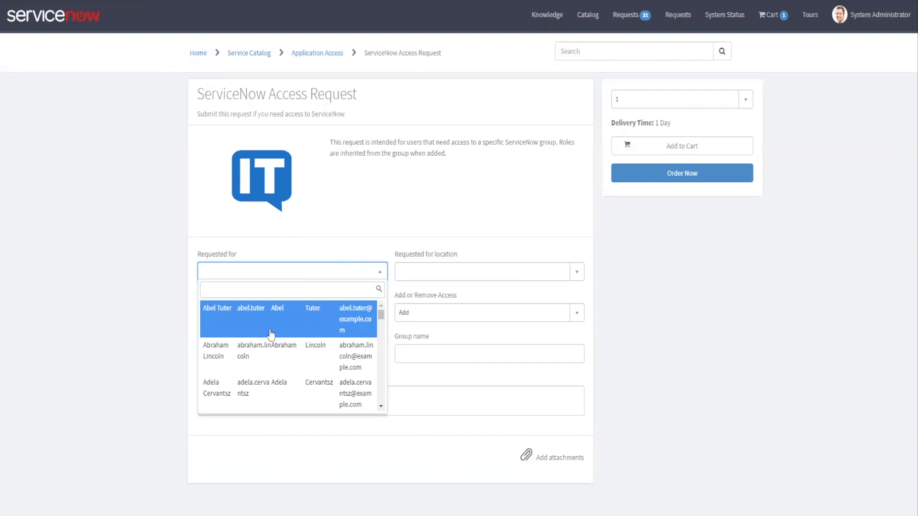
mouse_move(311, 323)
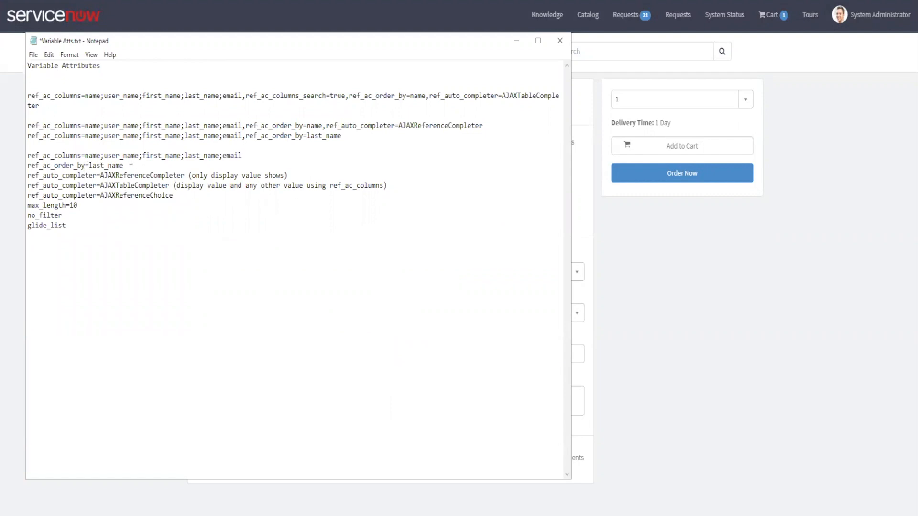
Select the ref_ac_order_by=last_name line in the Notepad notes
double_click(75, 166)
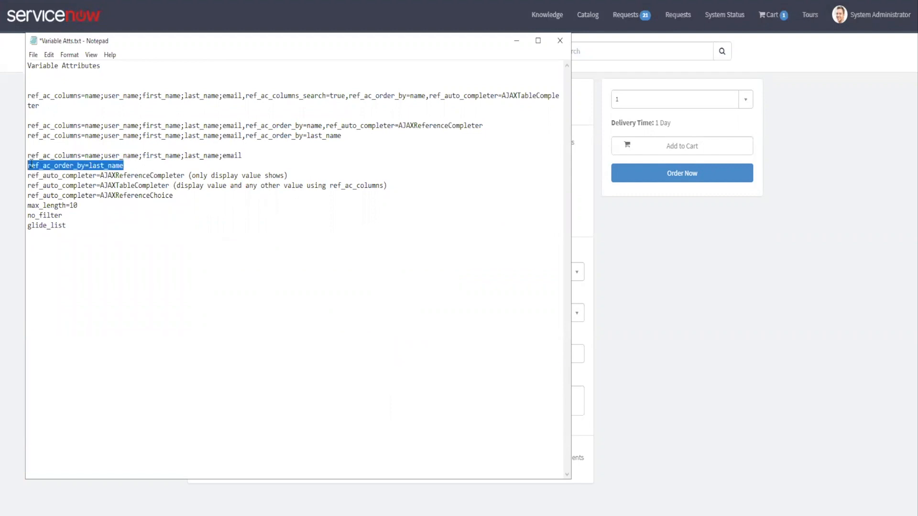
mouse_move(126, 258)
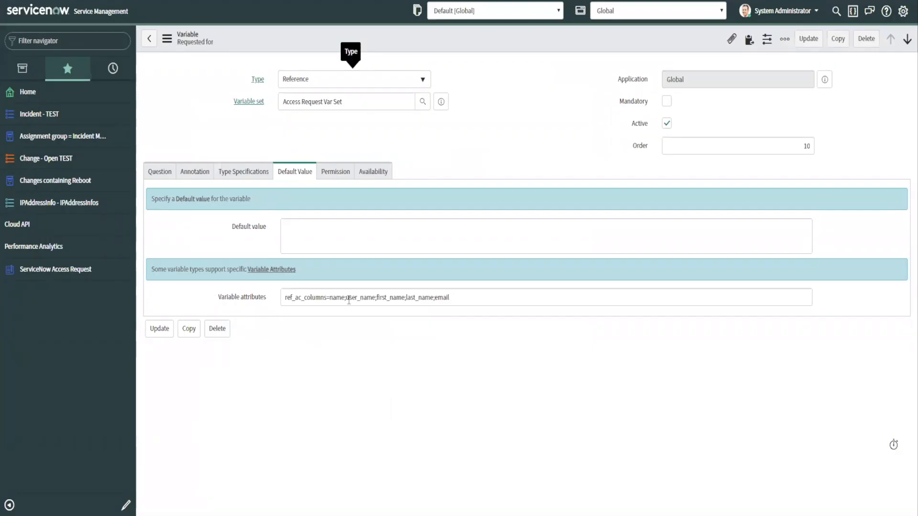
Append ',ref_ac_order_by=last_name' to the Requested for attributes and update the variable
left_click(465, 297)
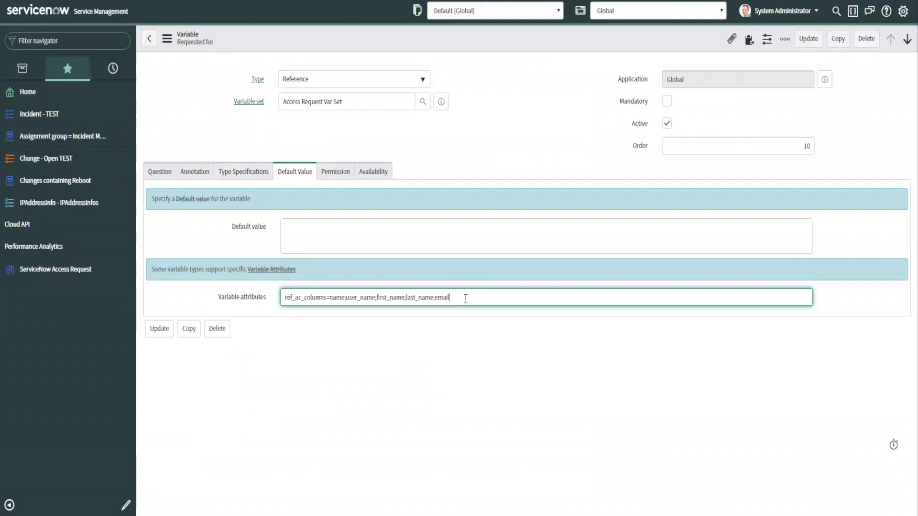
type(",")
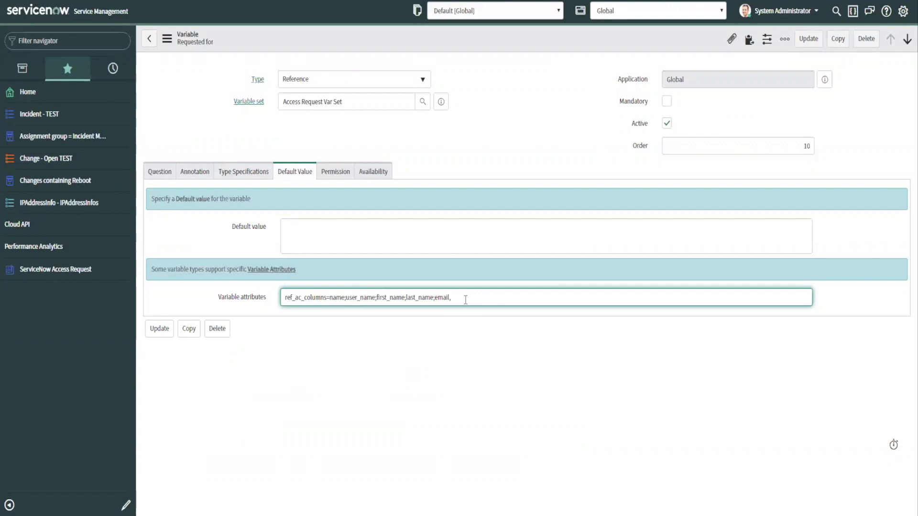
type("ref_ac_order_by=last_name")
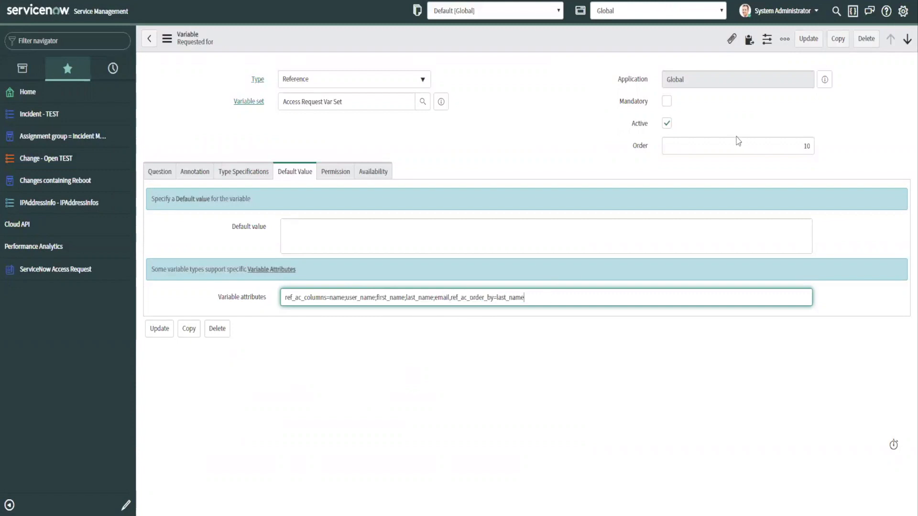
left_click(159, 329)
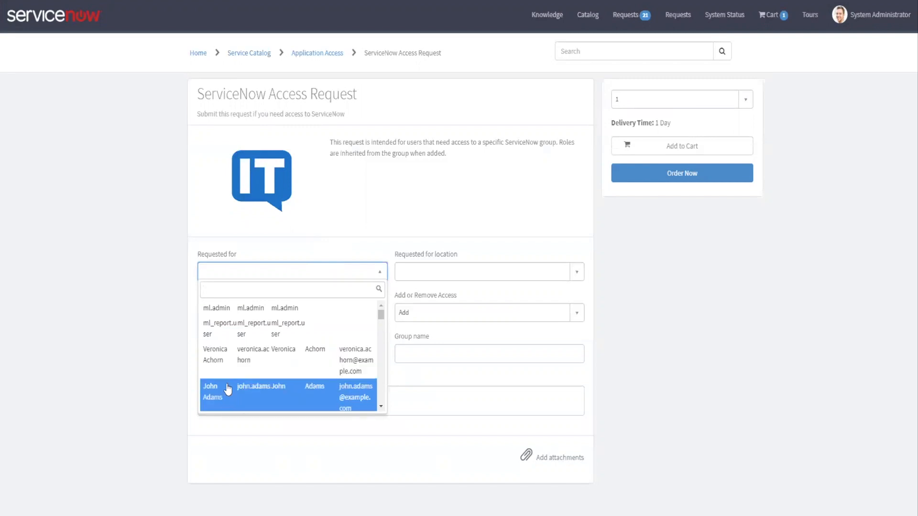
scroll("down", 3)
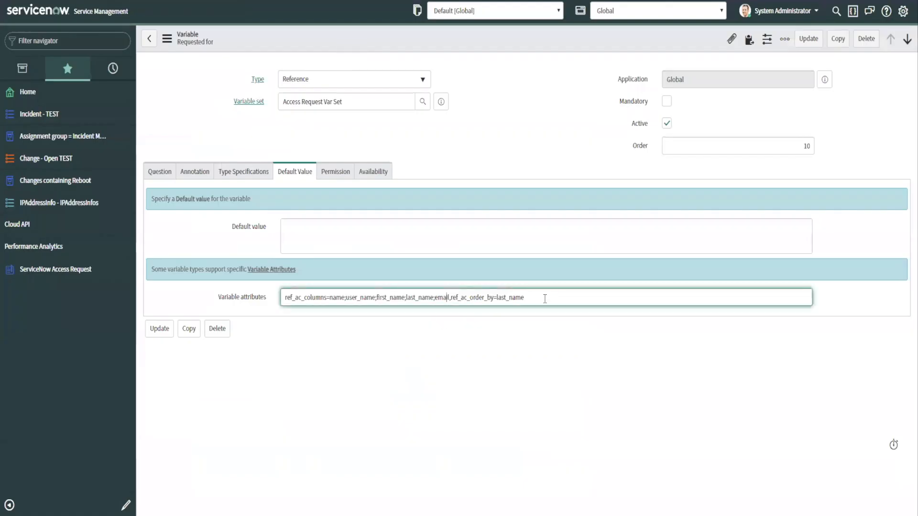
double_click(509, 298)
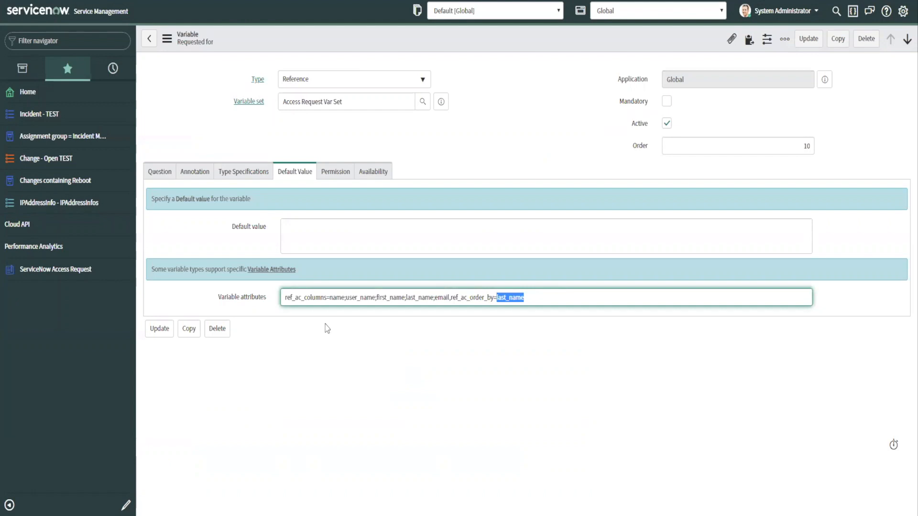
left_click(287, 297)
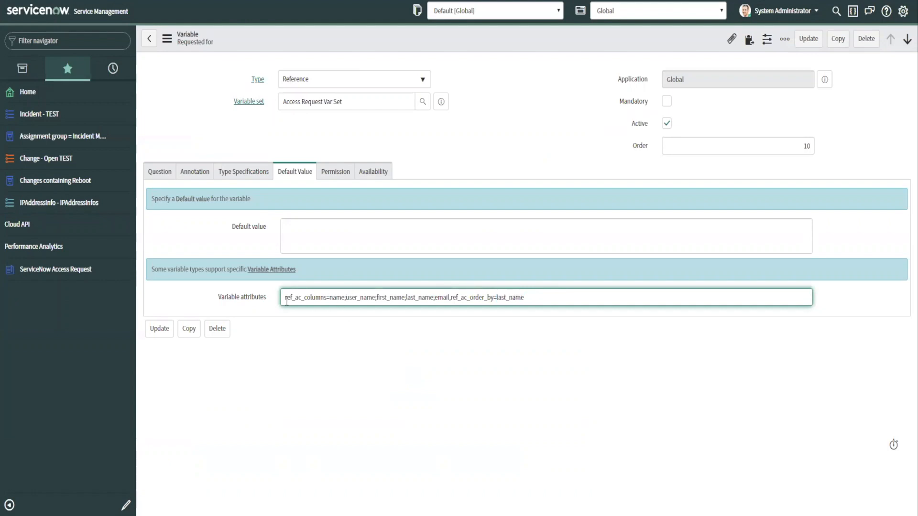
left_click(271, 269)
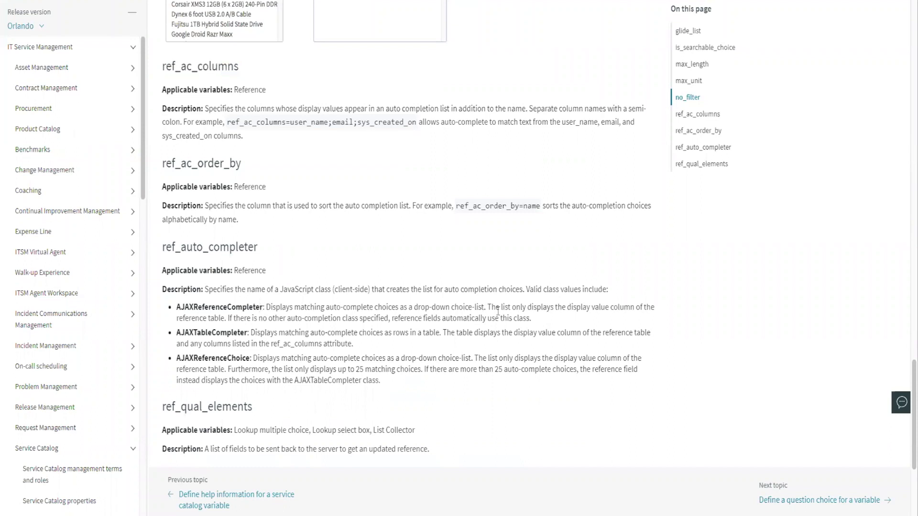
mouse_move(316, 303)
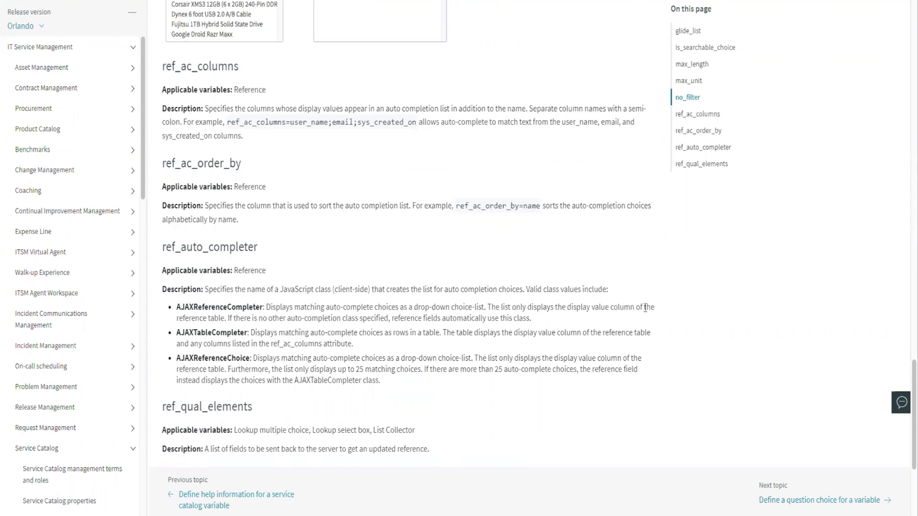
mouse_move(383, 428)
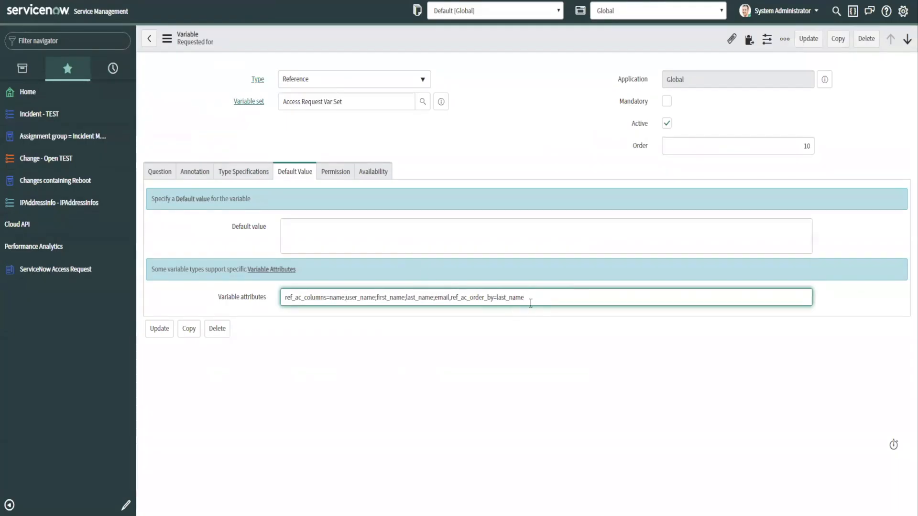
Append ',ref_auto_completer=AJAXReferenceCompleter' to the attributes, save, and check the portal user list
type(",ref_auto_completer=AJAXReferenceCompleter")
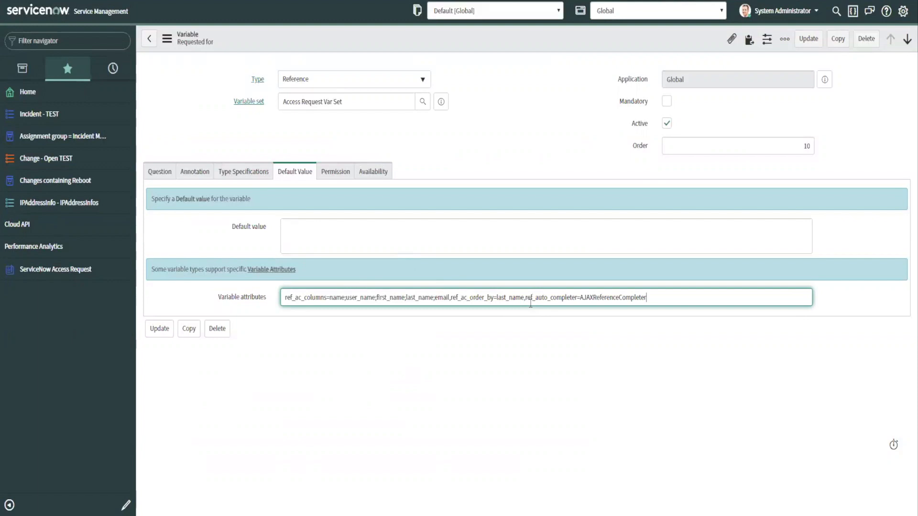
mouse_move(710, 294)
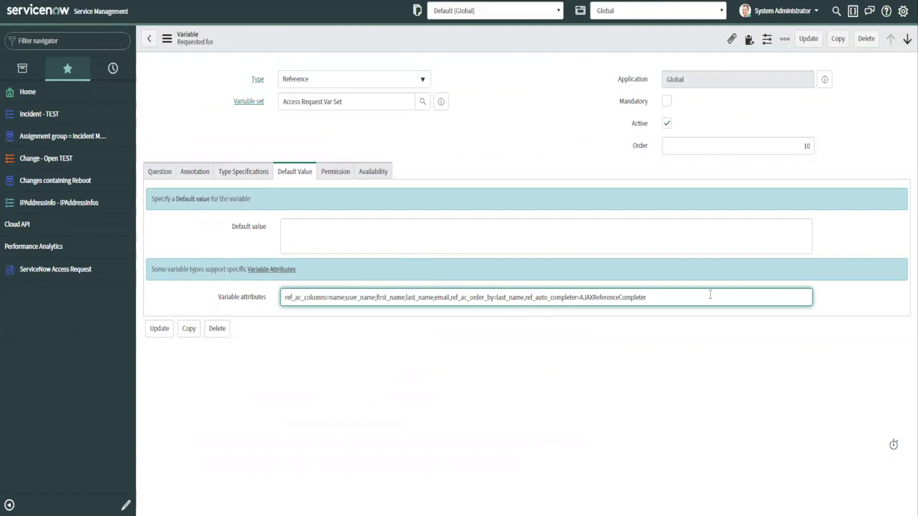
left_click(785, 39)
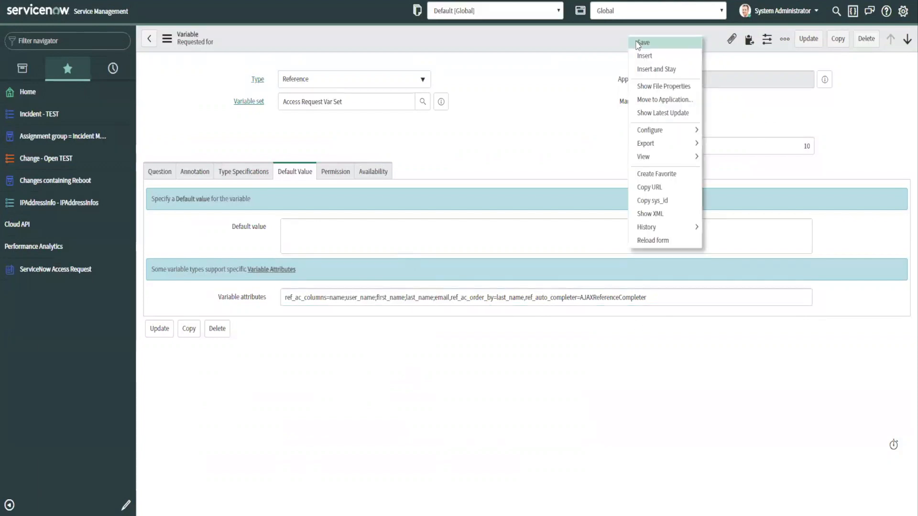
left_click(642, 42)
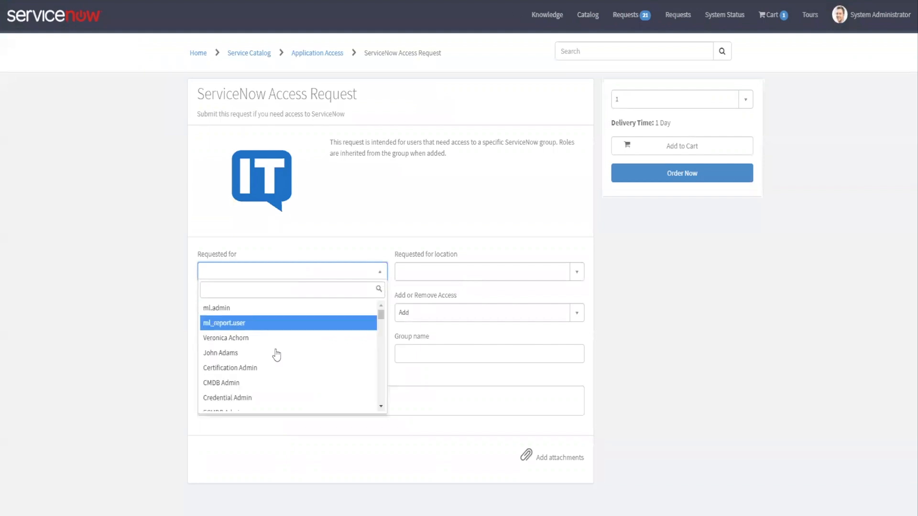
mouse_move(281, 364)
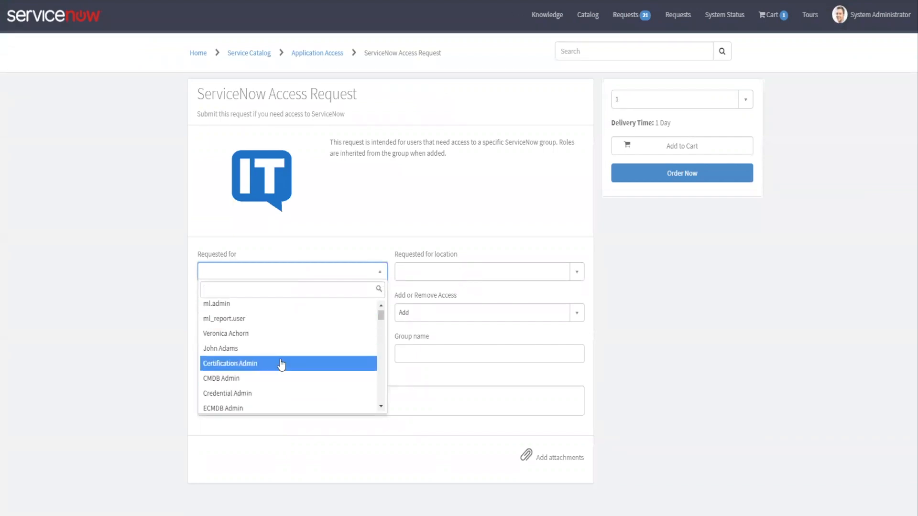
scroll("down", 3)
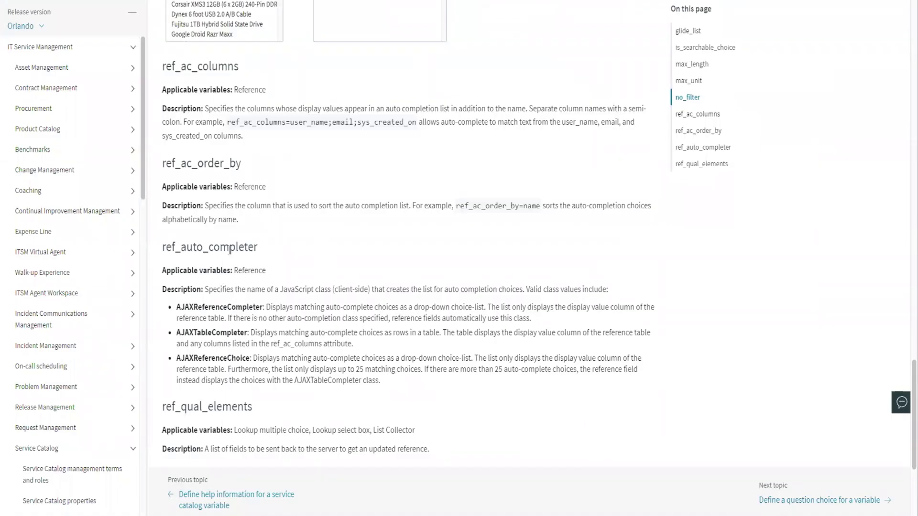
mouse_move(512, 303)
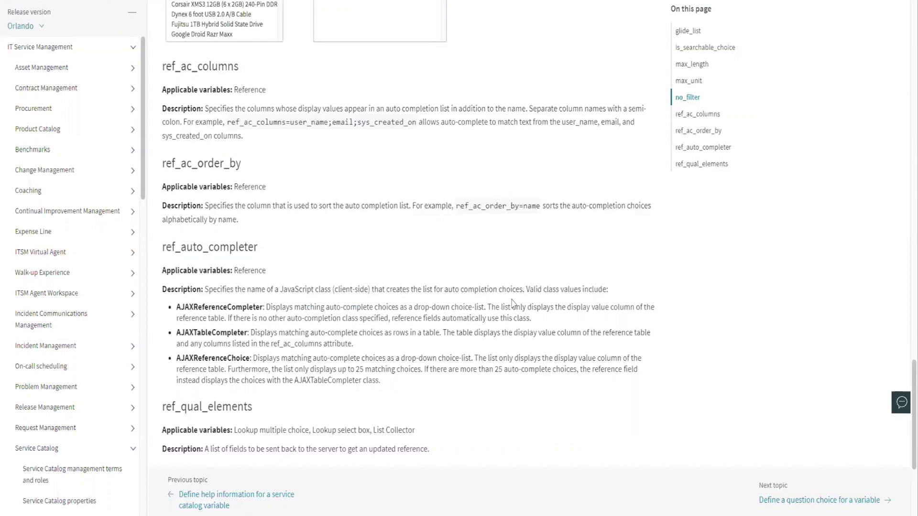
mouse_move(583, 327)
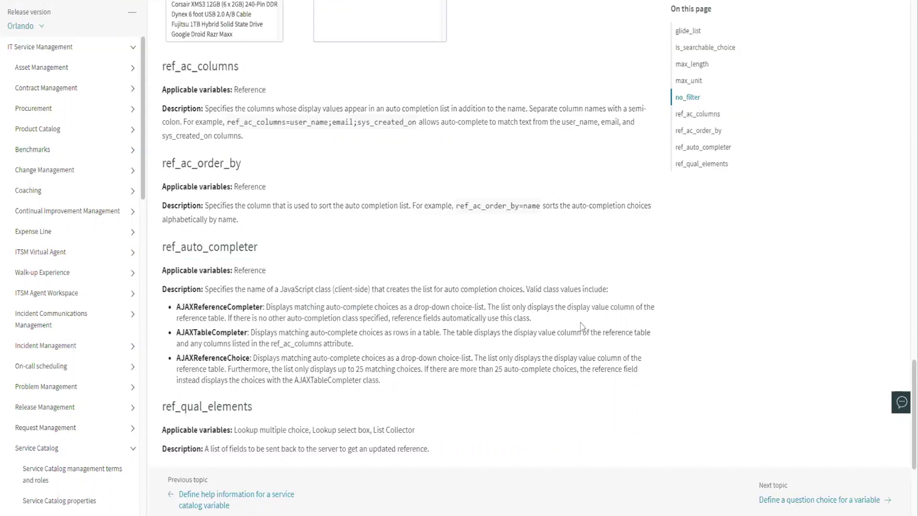
mouse_move(576, 261)
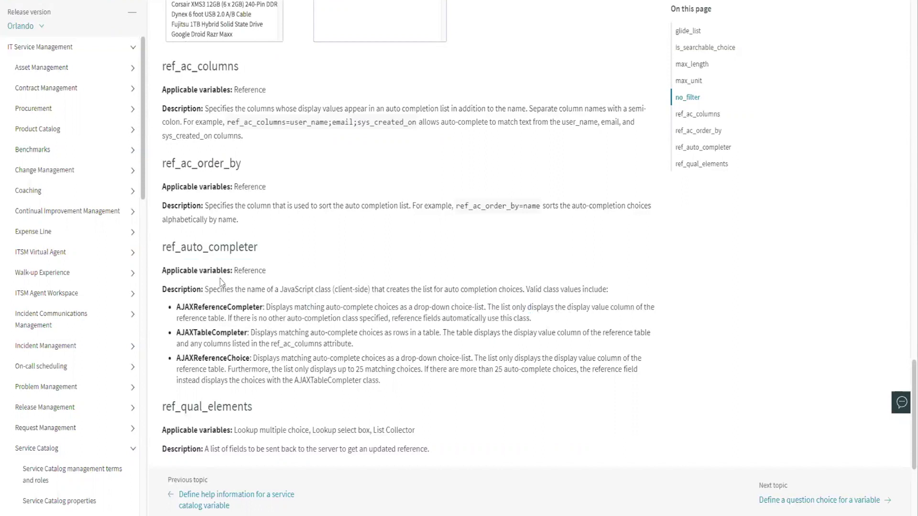
Highlight the ref_auto_completer heading, AJAXTableCompleter and ref_ac_columns mentions in the docs
double_click(225, 247)
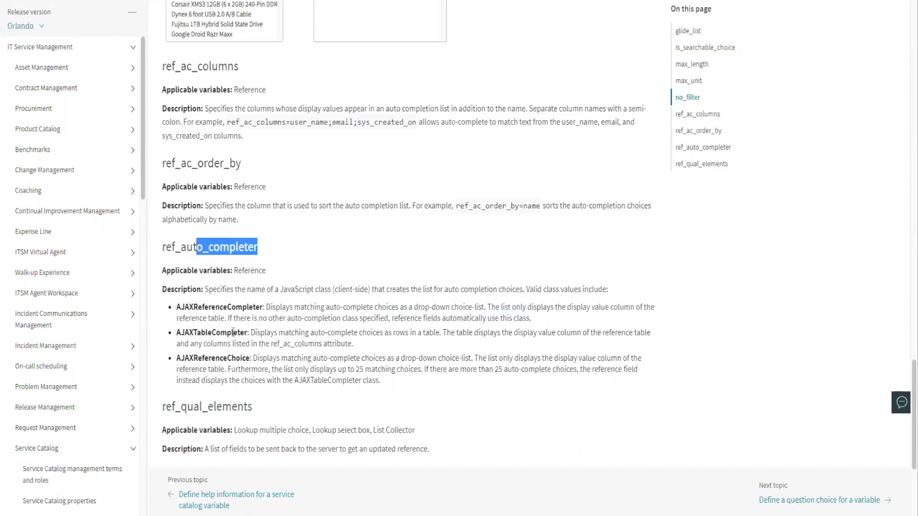
double_click(212, 333)
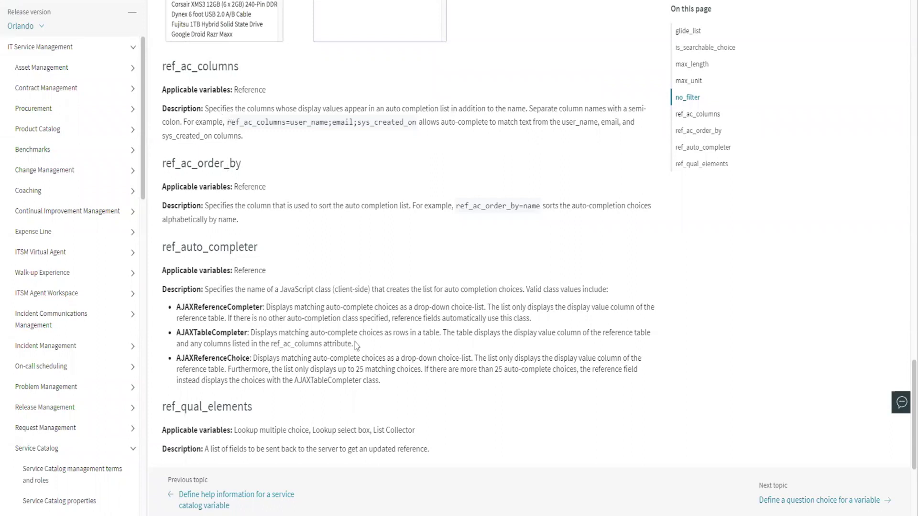
double_click(200, 66)
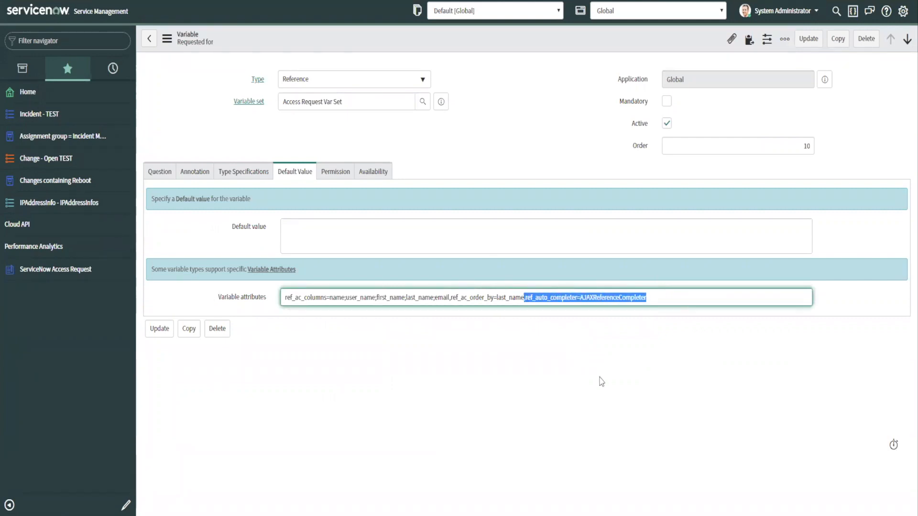
Delete ',ref_auto_completer=AJAXReferenceCompleter' from the attributes, save, and reload the access request form
key("Delete")
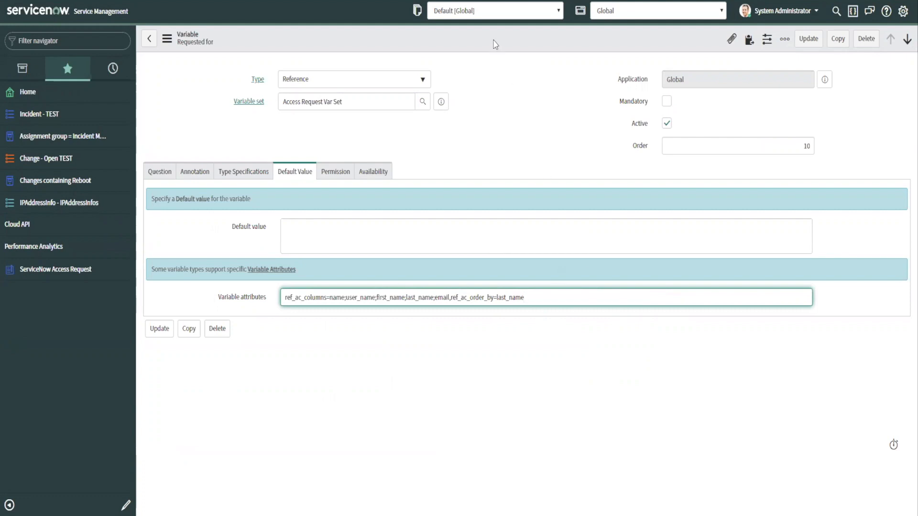
left_click(159, 329)
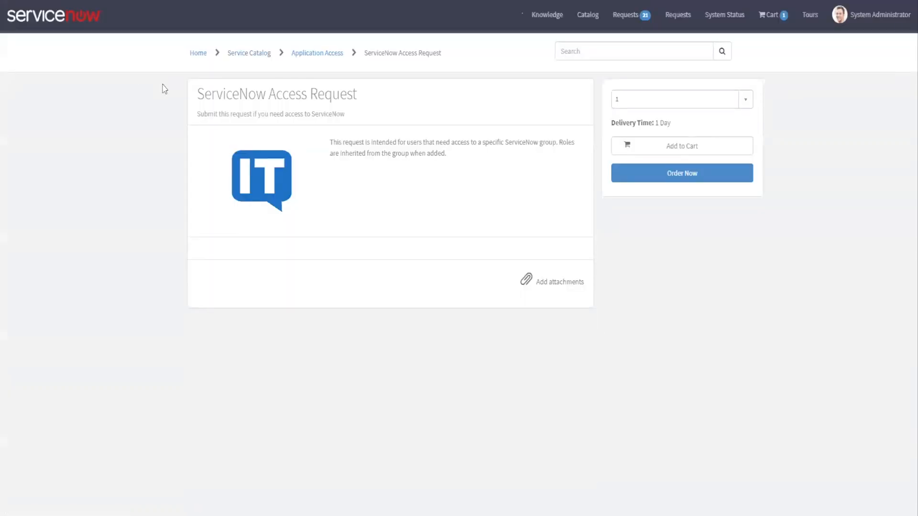
left_click(291, 271)
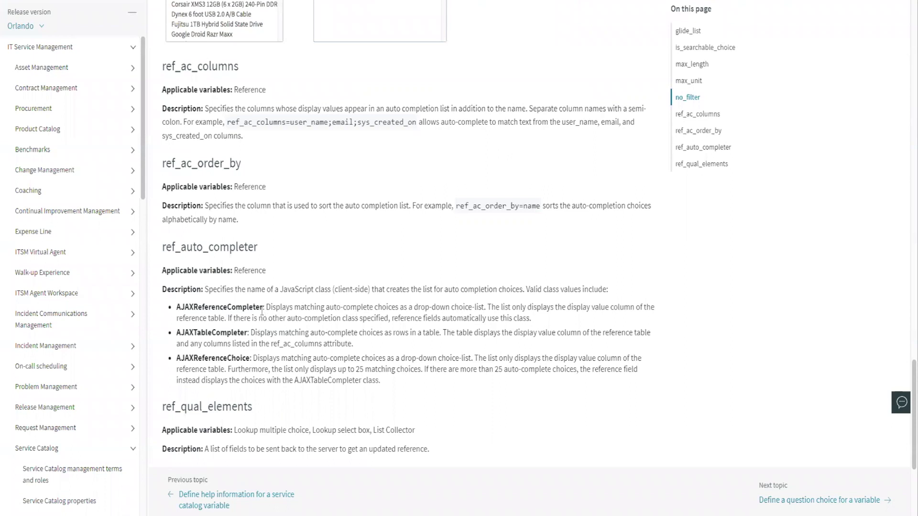
Highlight AJAXReferenceCompleter and AJAXReferenceChoice in the docs, then focus the Variable attributes field
double_click(219, 307)
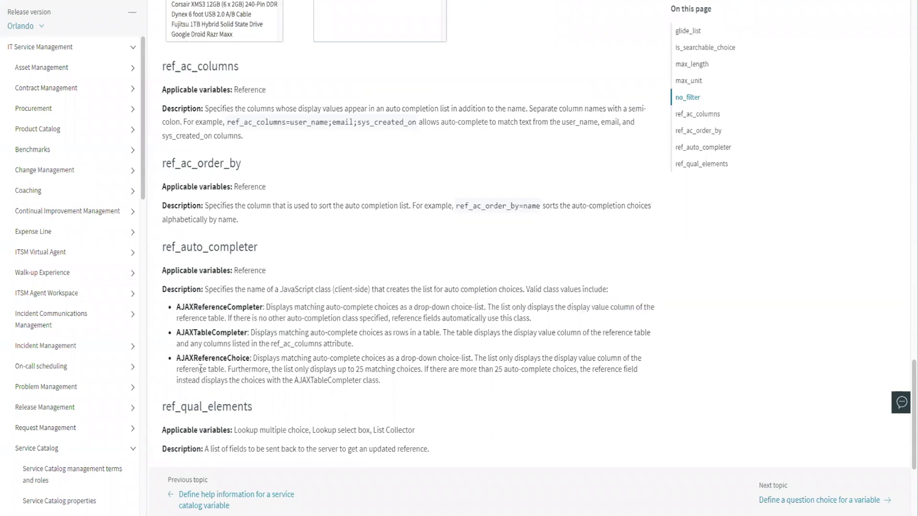
double_click(353, 307)
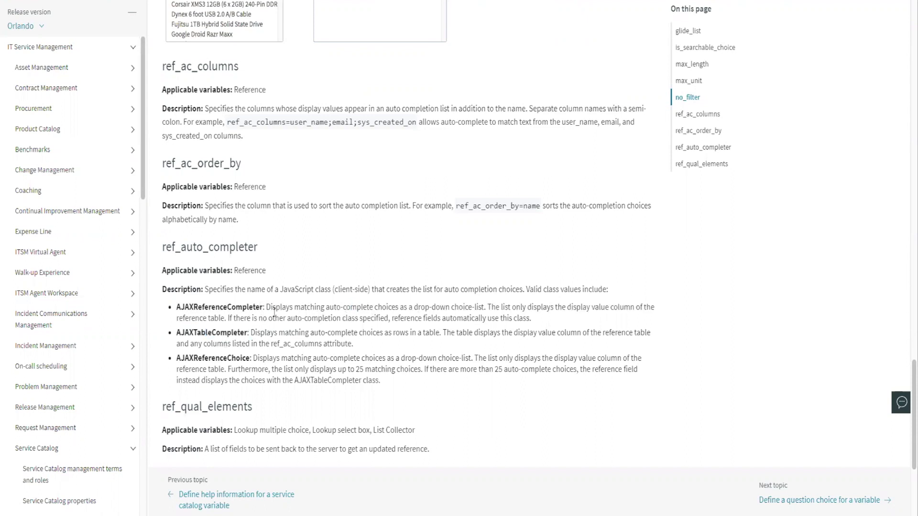
mouse_move(315, 354)
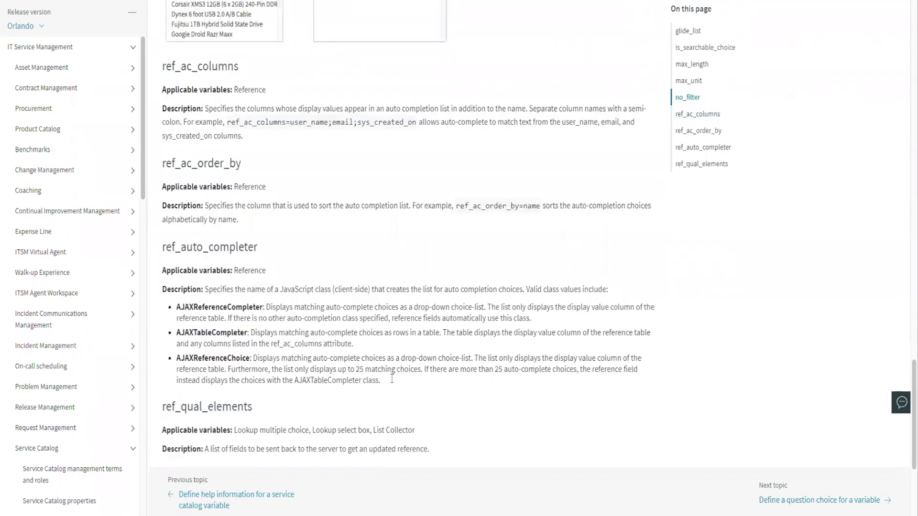
scroll("up", 3)
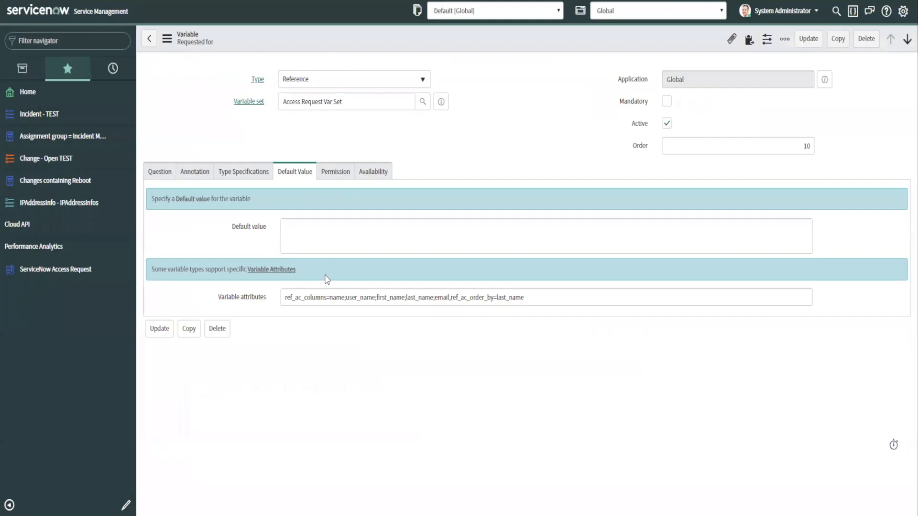
left_click(542, 297)
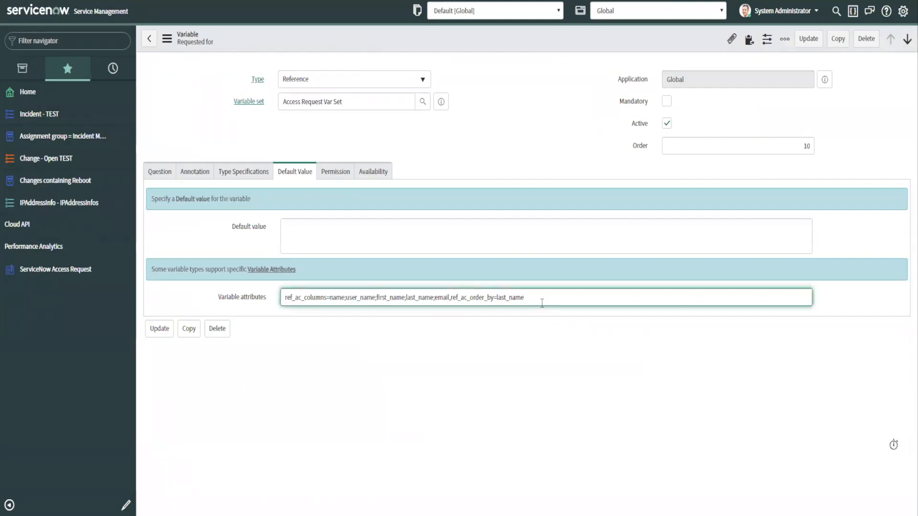